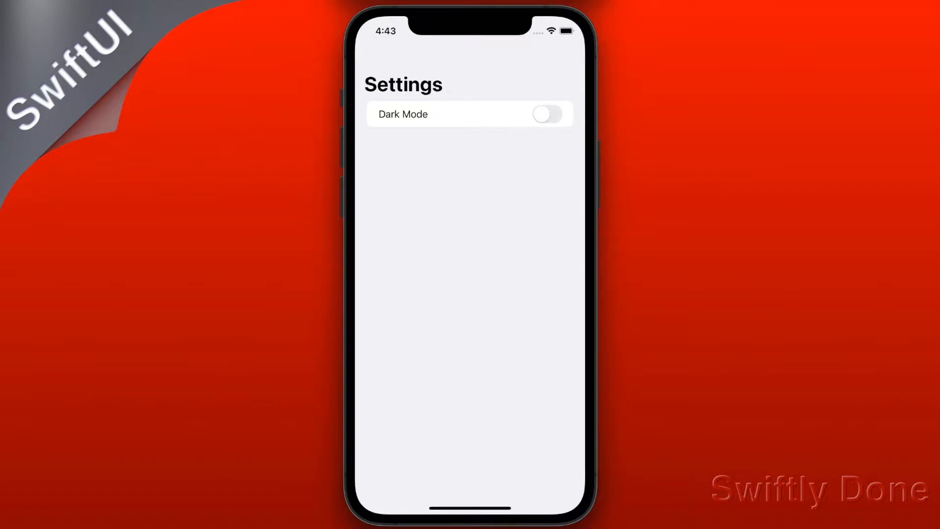
Flip the Dark Mode switch in the finished Settings demo to show the dark appearance
click(553, 113)
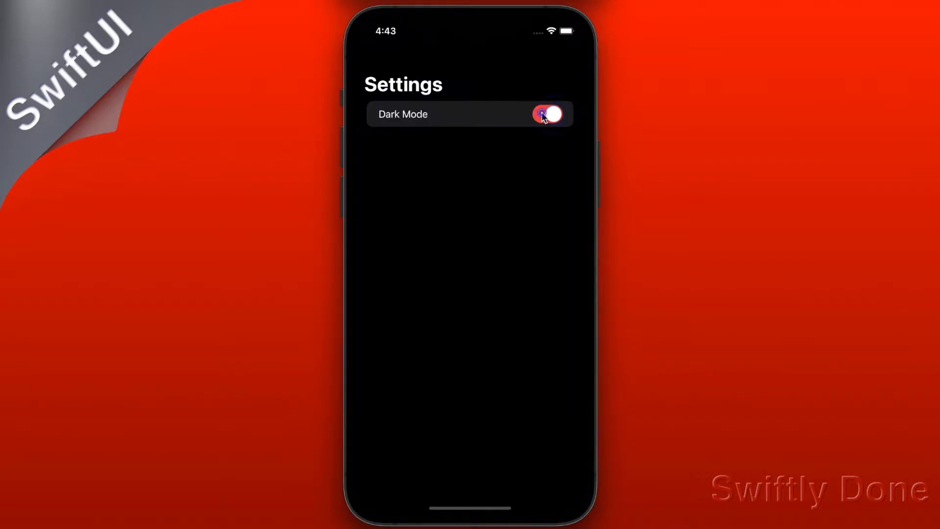
click(547, 114)
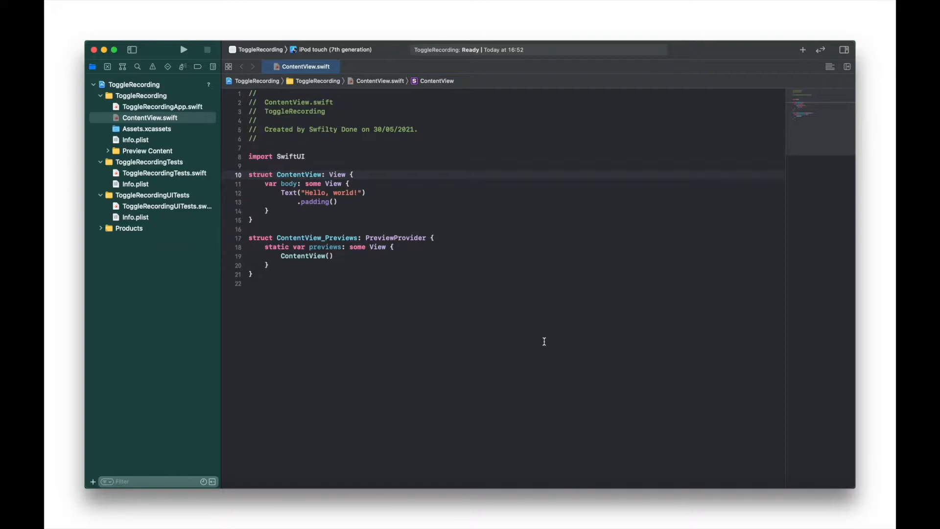
click(365, 174)
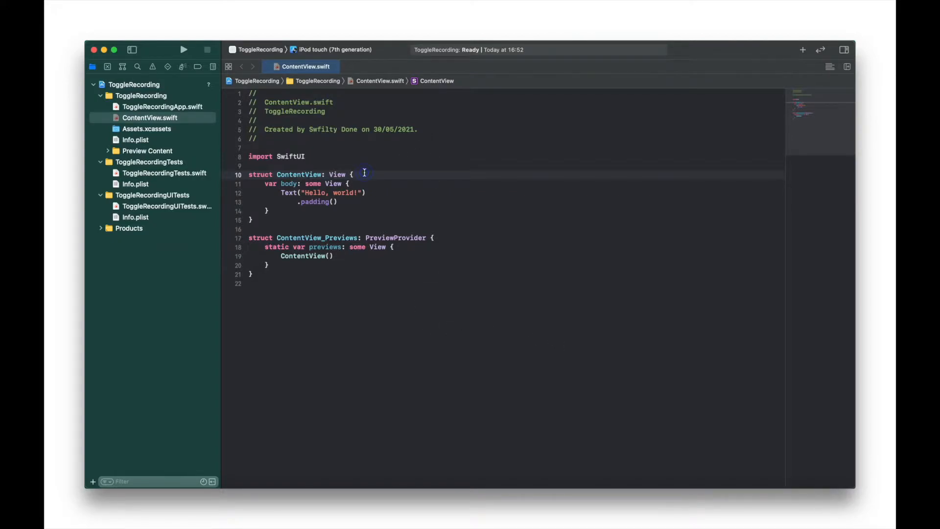
text(@)
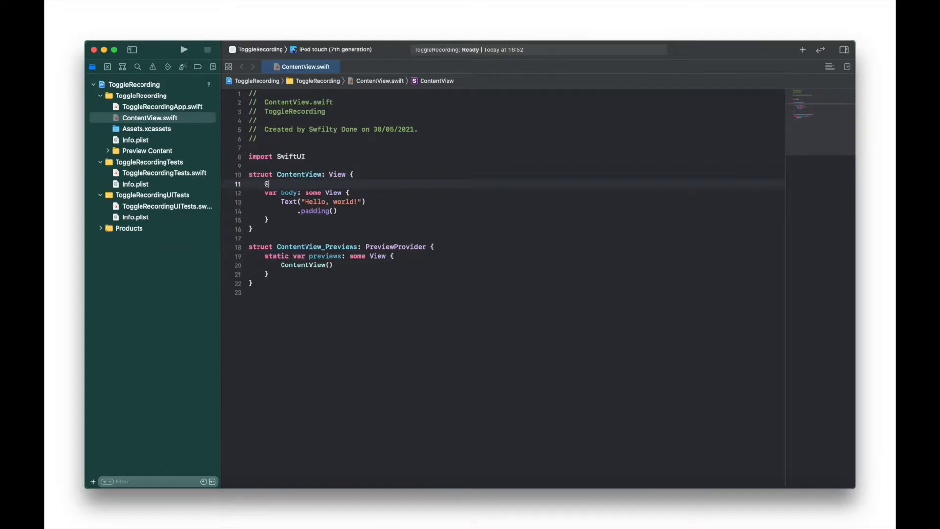
text(State)
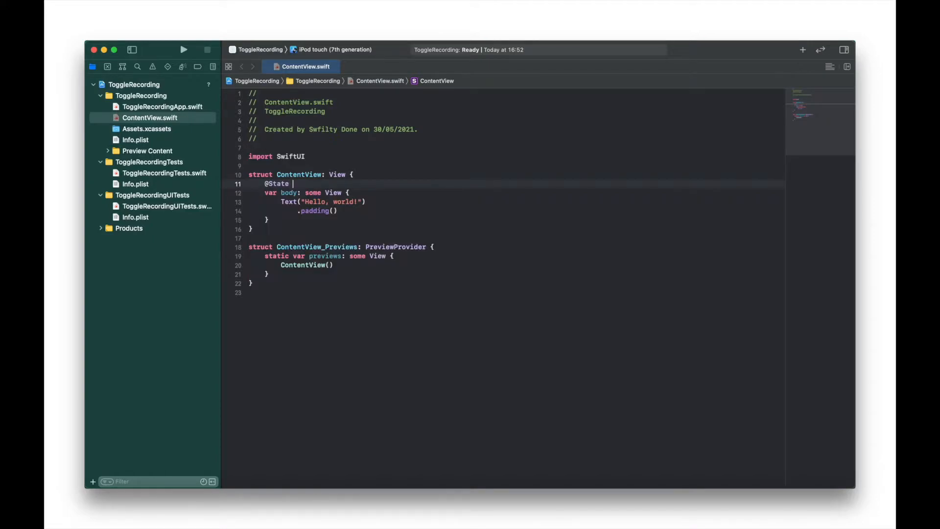
text(privaet)
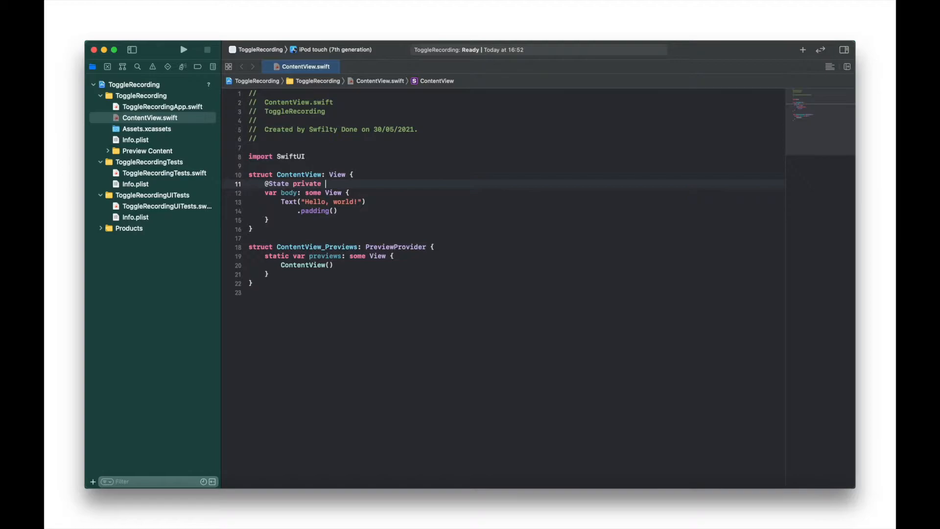
text(var)
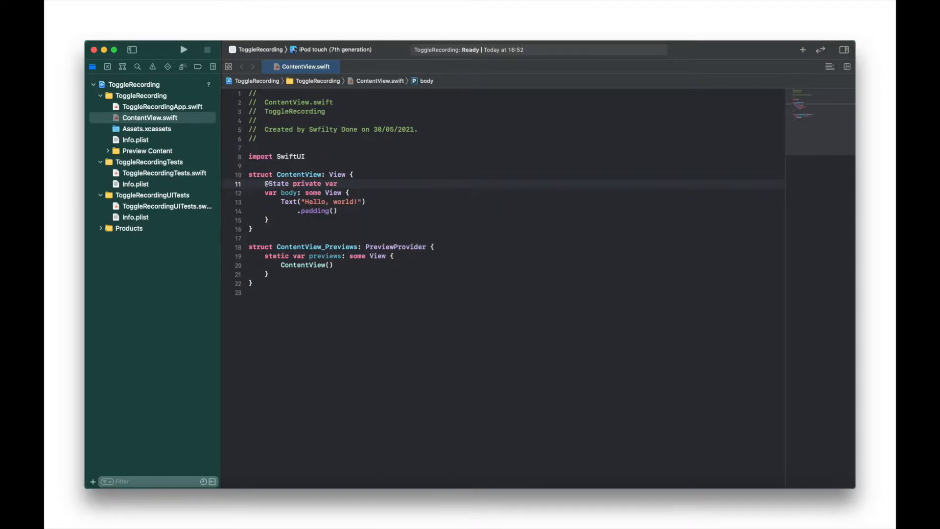
text(darkMo)
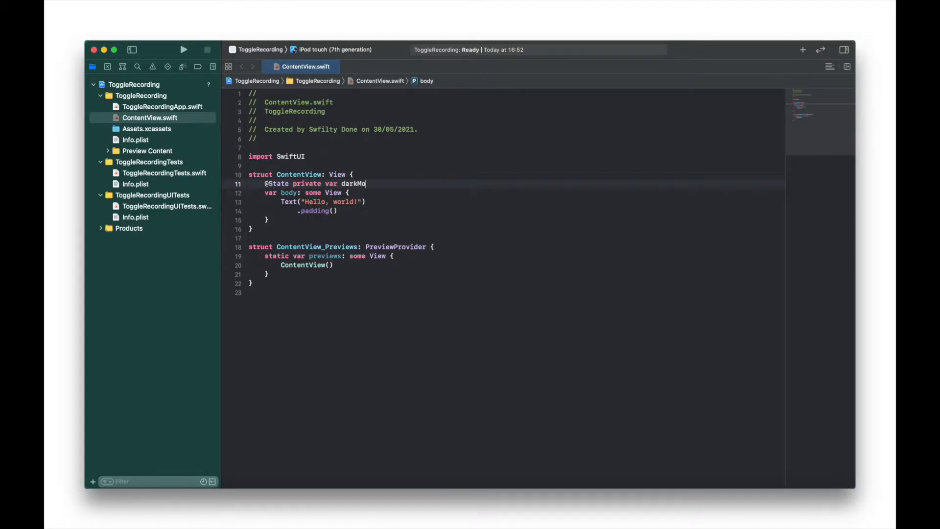
text(de)
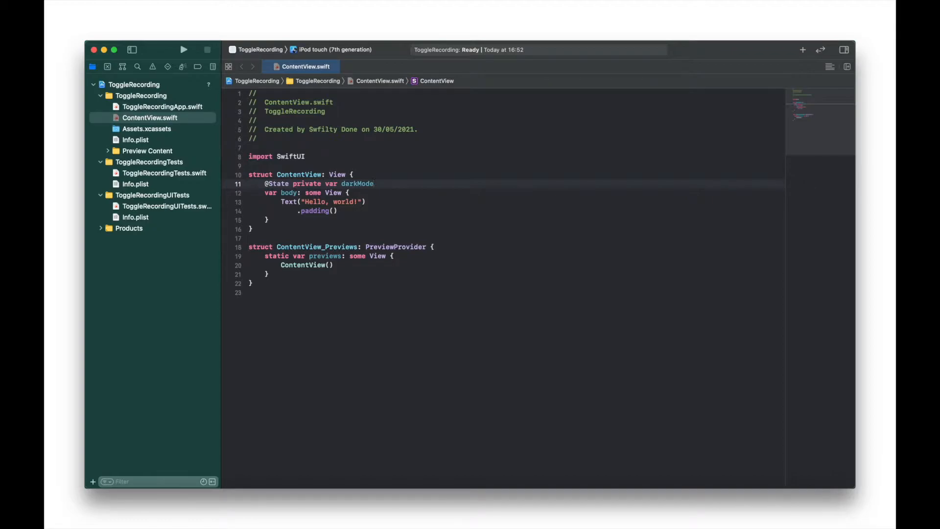
text(:Bool)
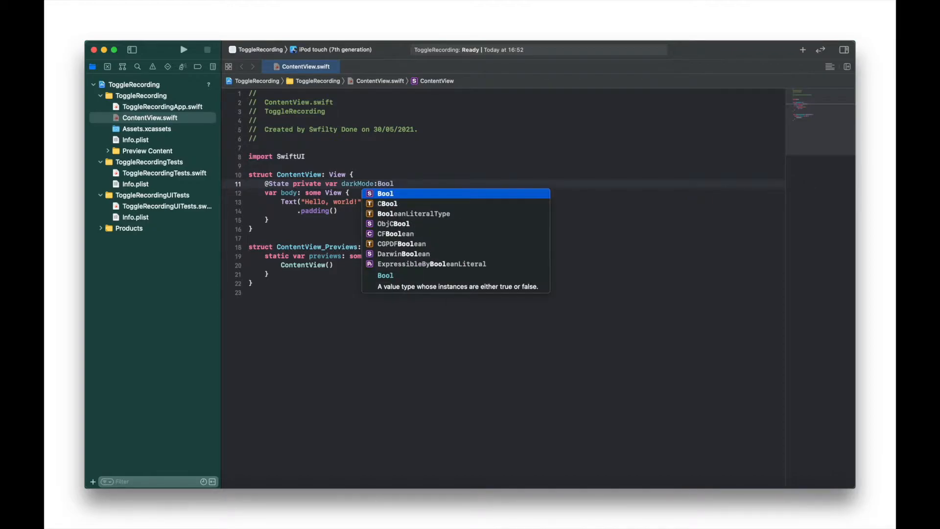
text(= false)
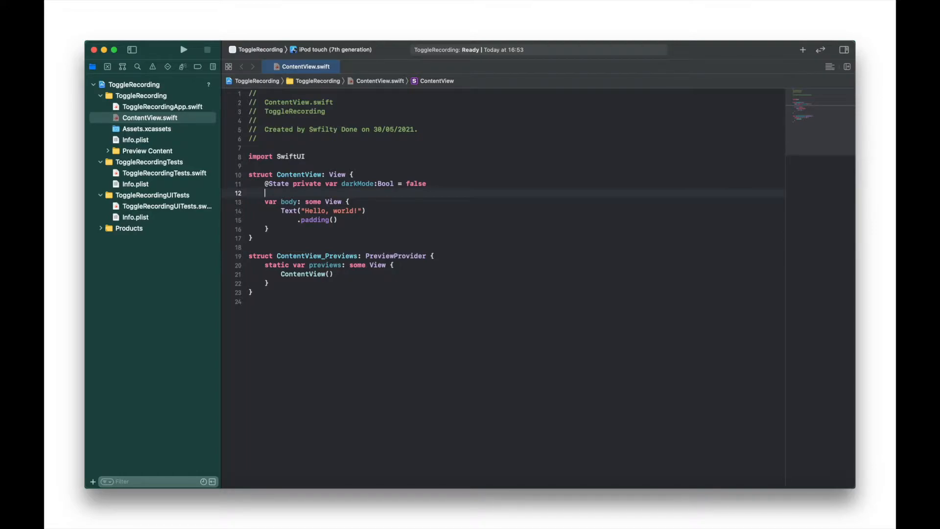
text(@)
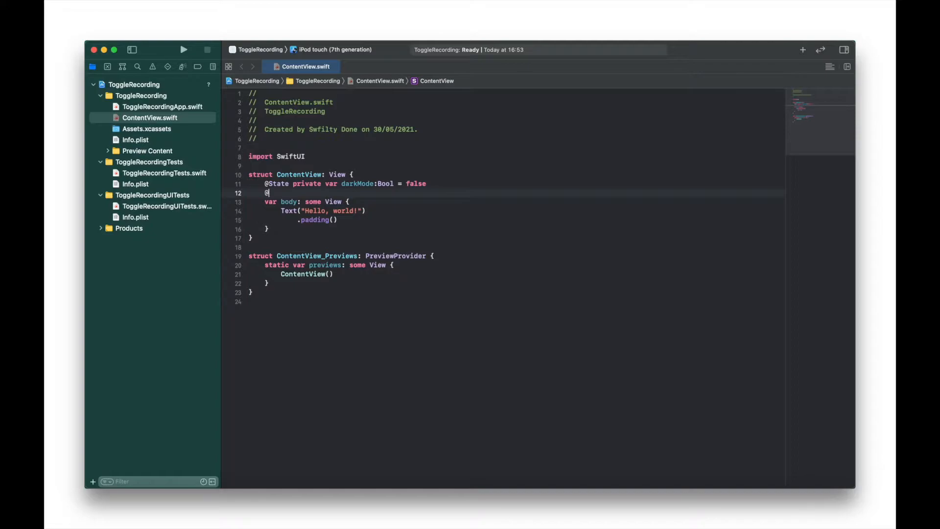
text(State)
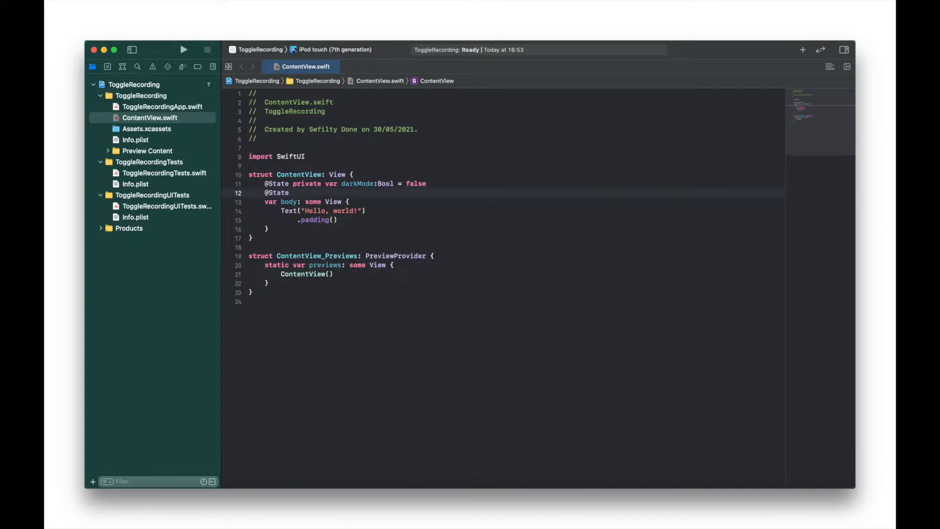
text(privae)
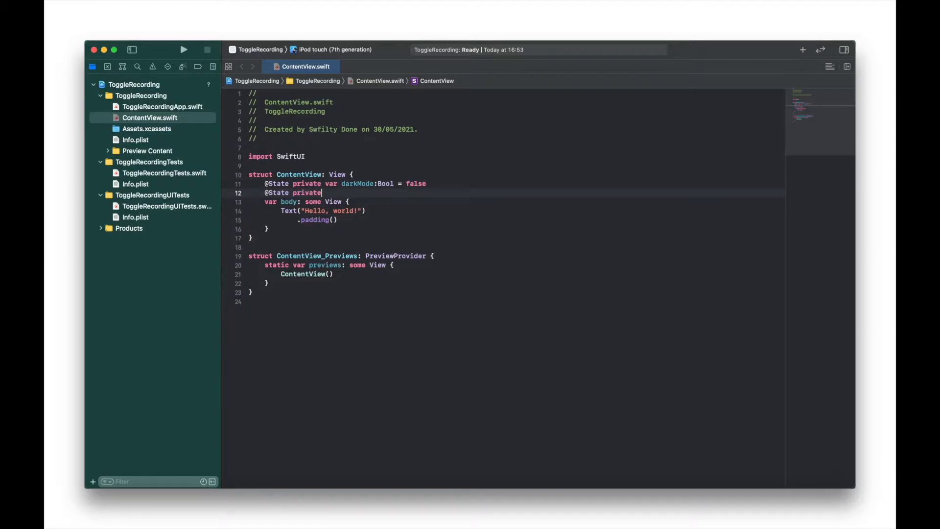
text(var)
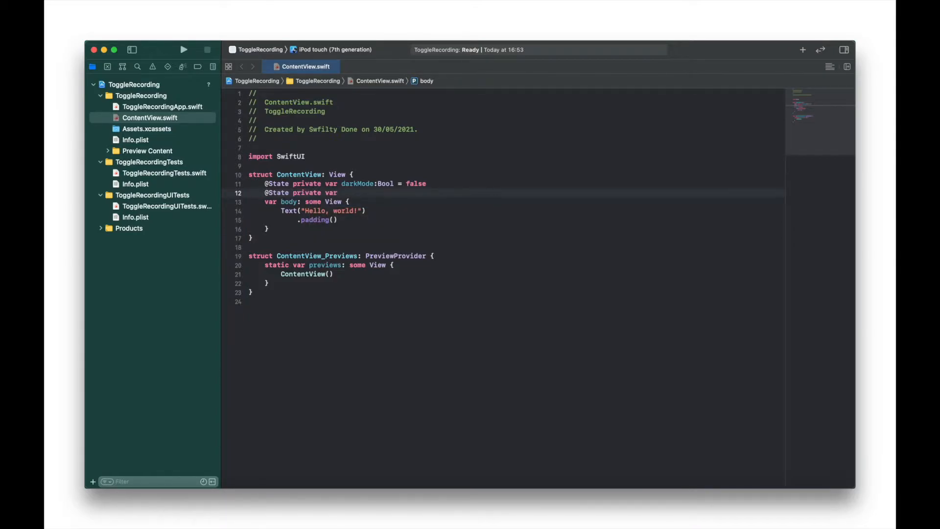
text(curre)
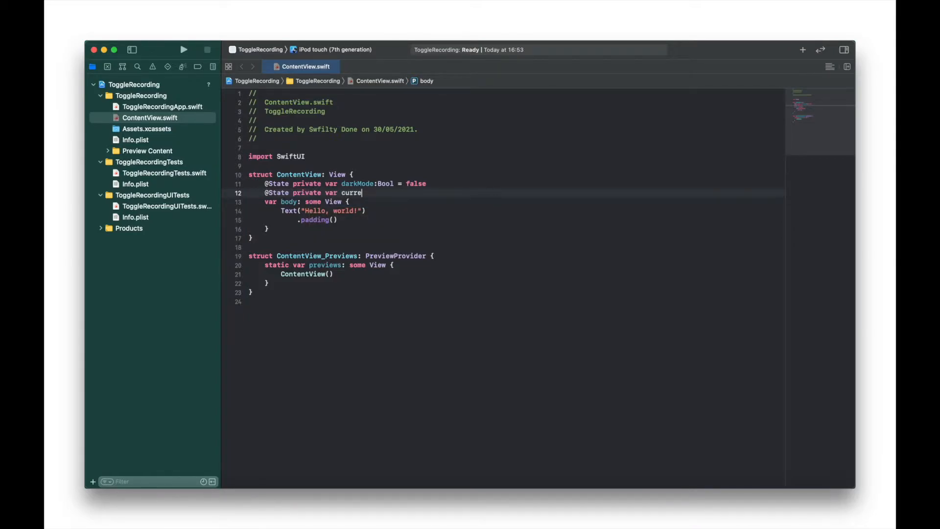
text(ntMode)
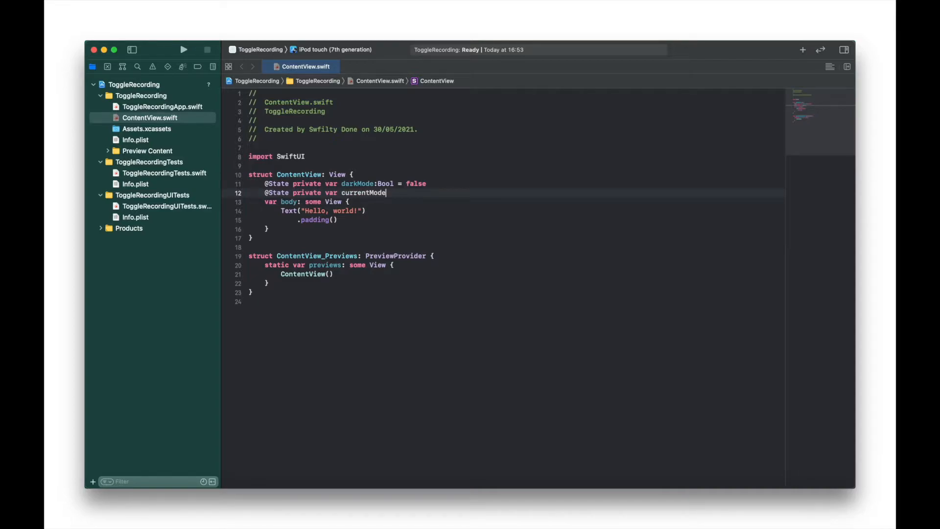
text(:)
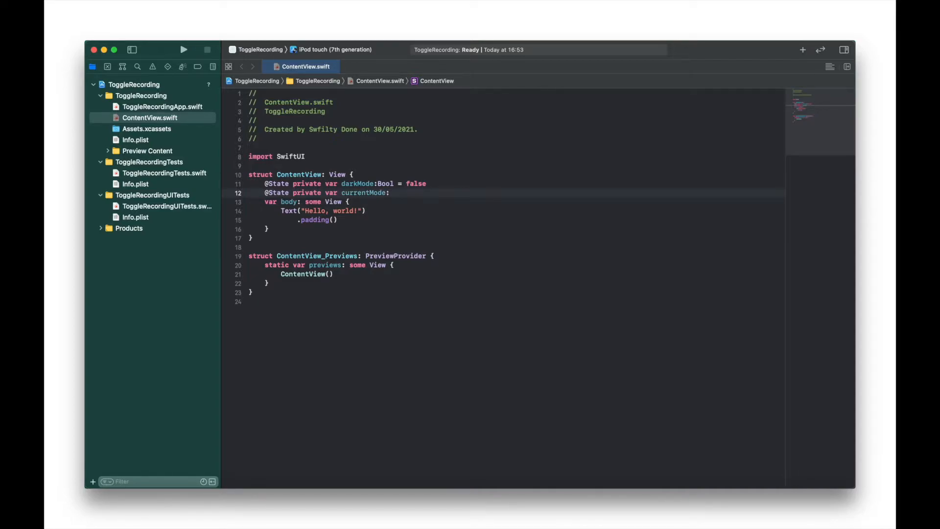
text(Colo)
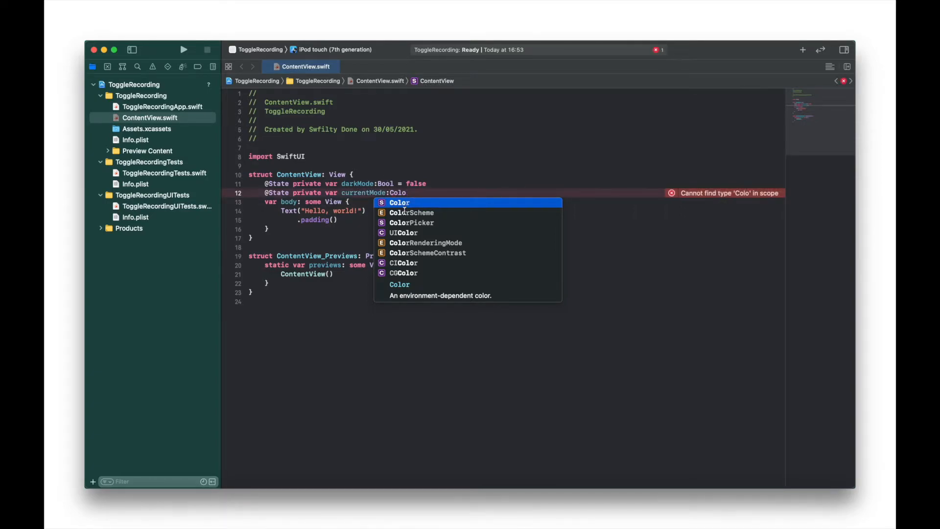
click(412, 213)
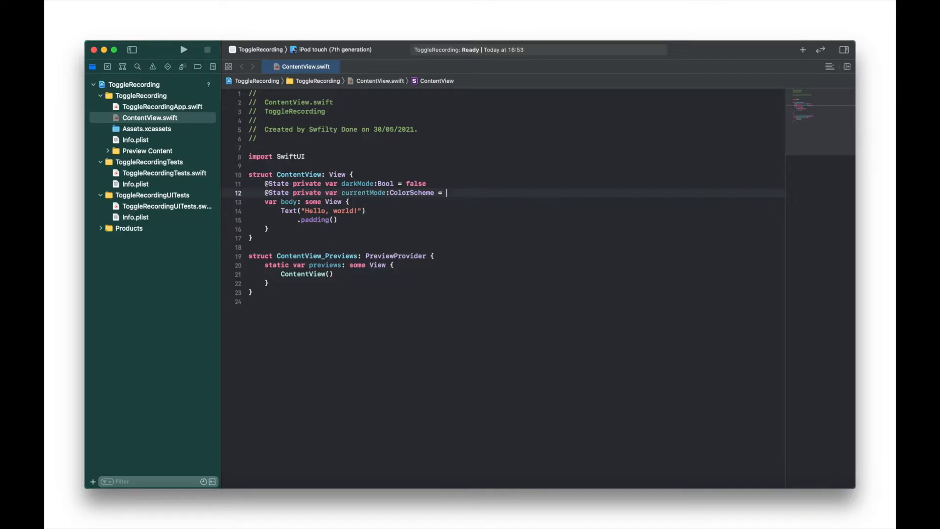
text(.light)
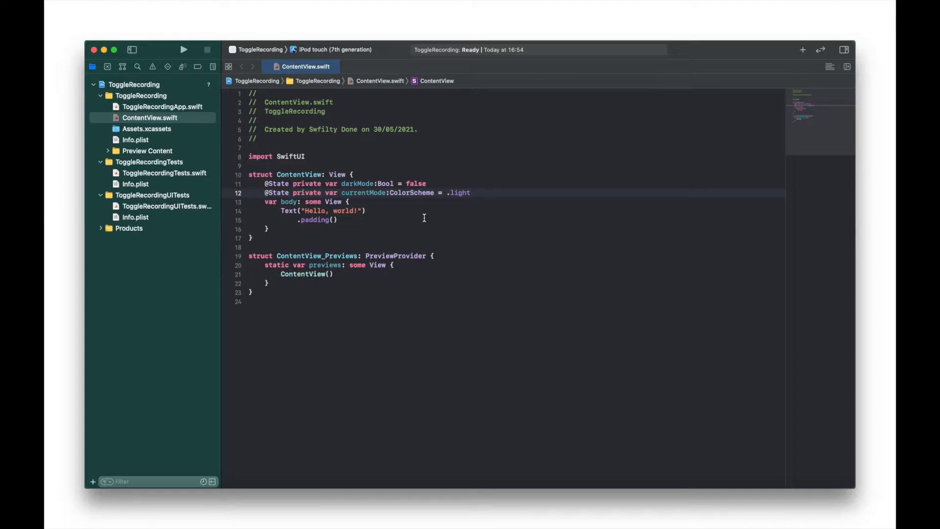
Replace the Hello, world! placeholder with a NavigationView wrapping a Form
drag(281, 211, 336, 219)
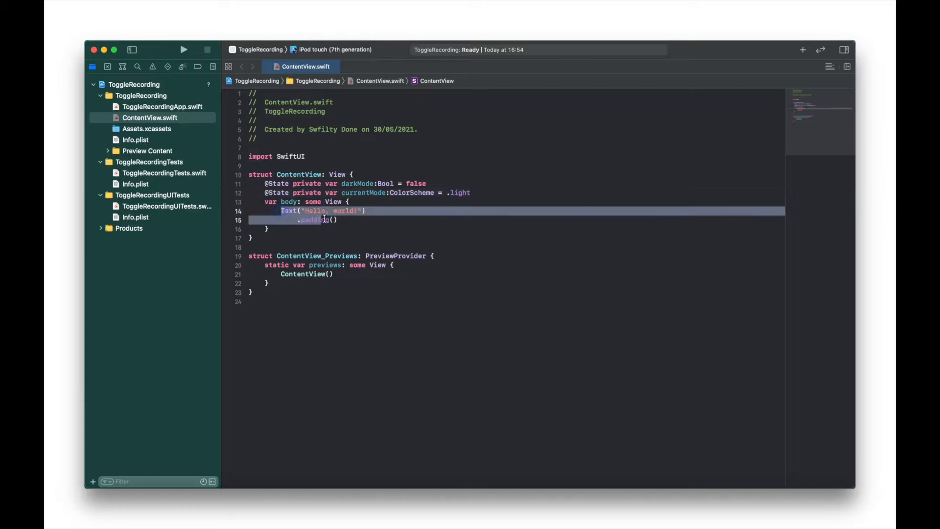
key(Delete)
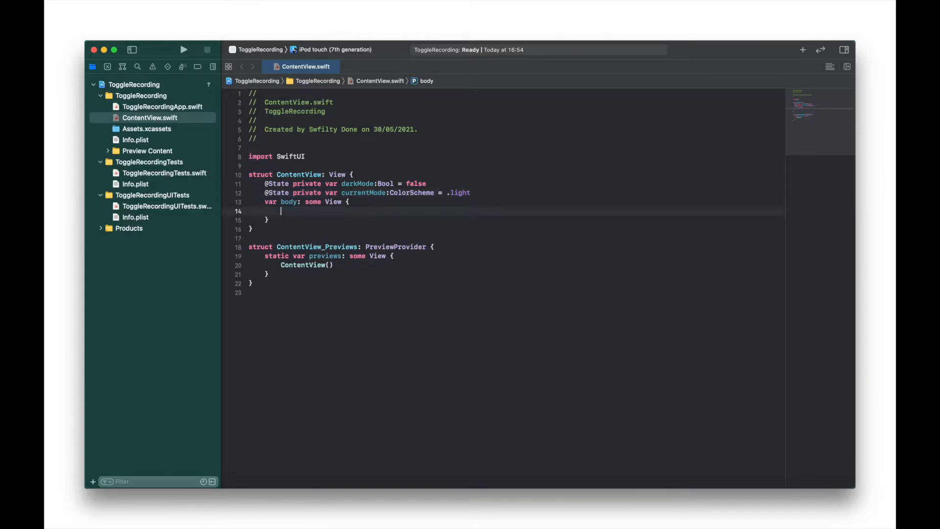
text(N)
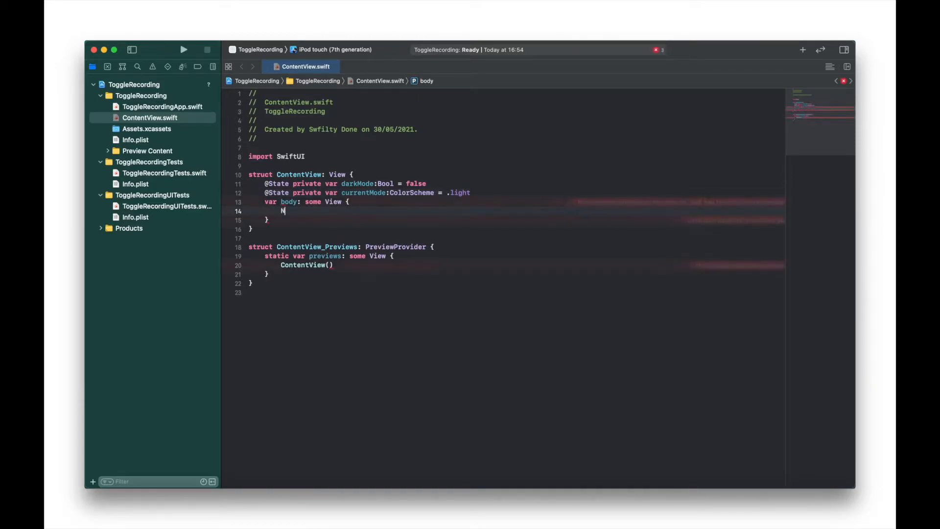
text(avigatio)
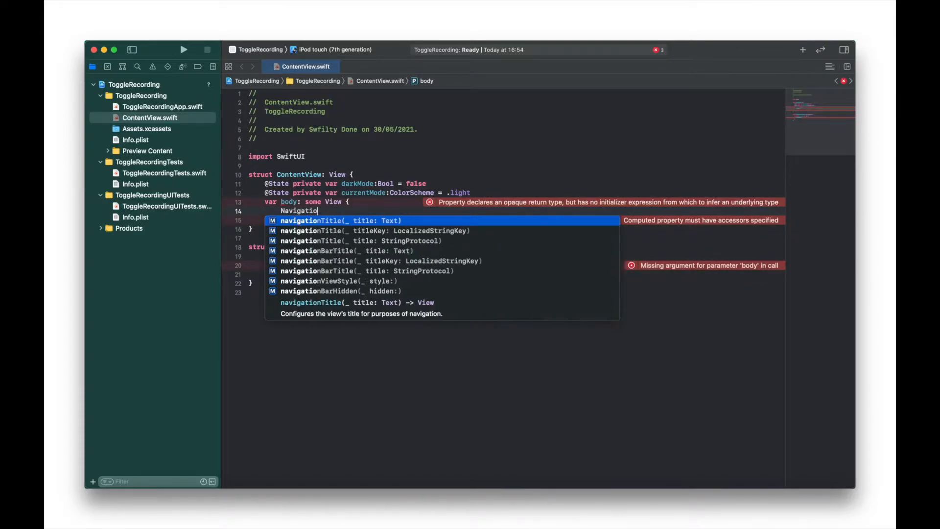
text(View {)
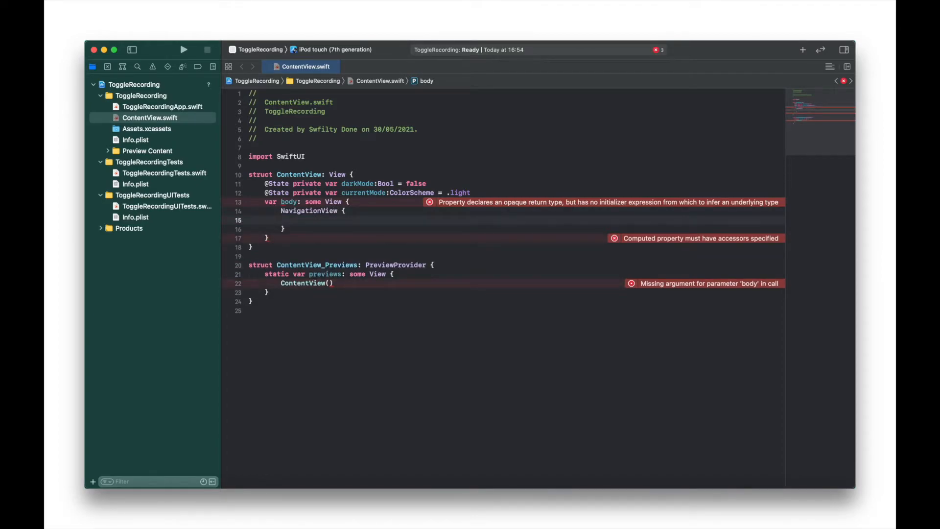
text(Form {)
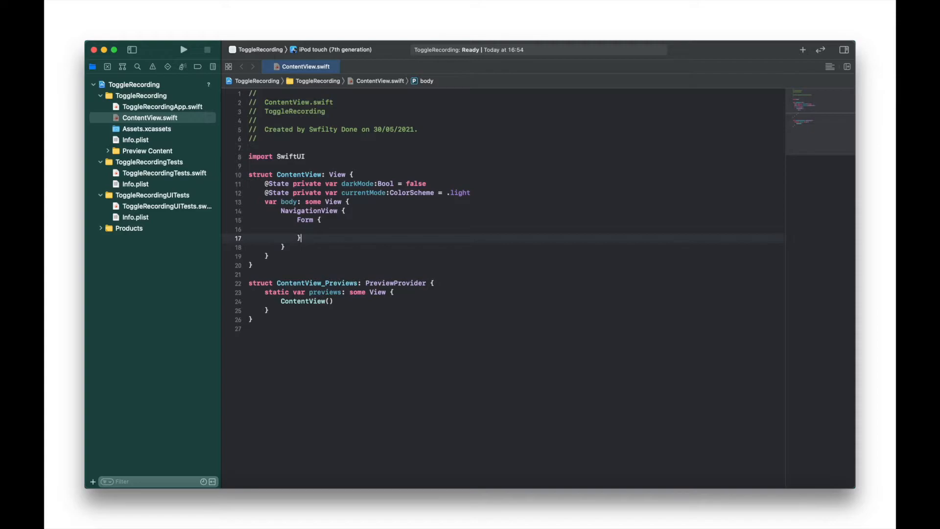
Give the Form the navigation title "Settings"
text(.)
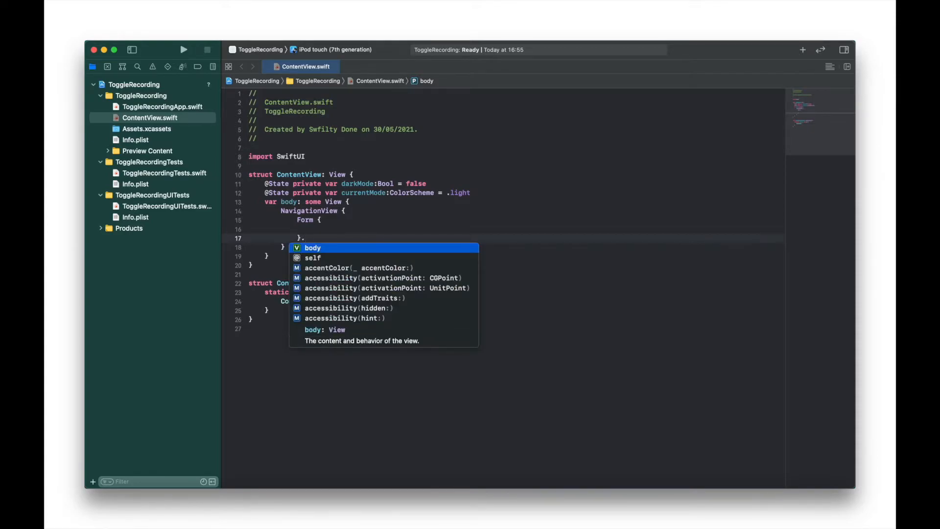
text(navigationTitle(Title)
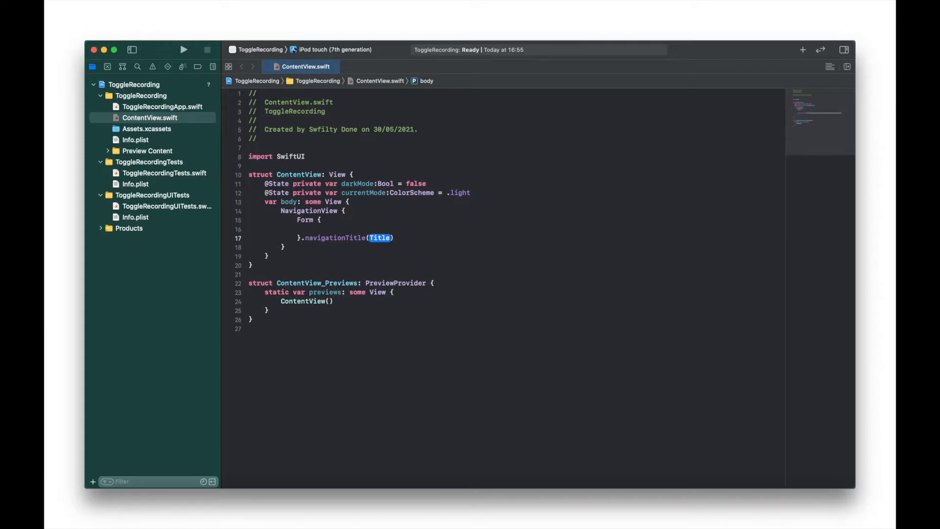
text("S")
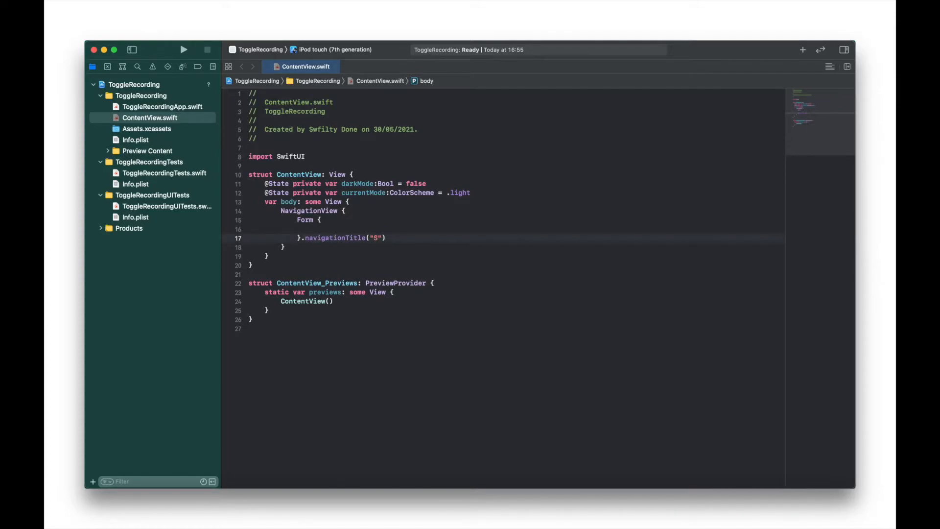
text(etting)
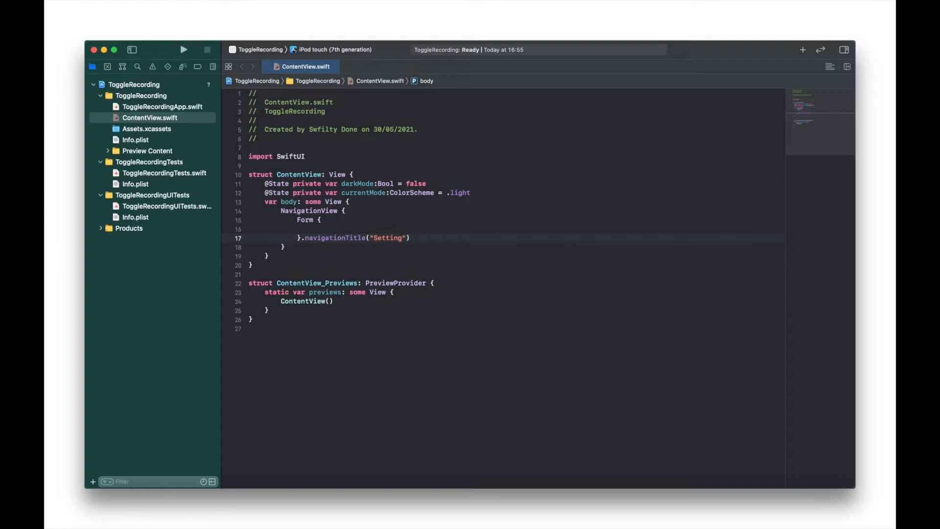
text(s)
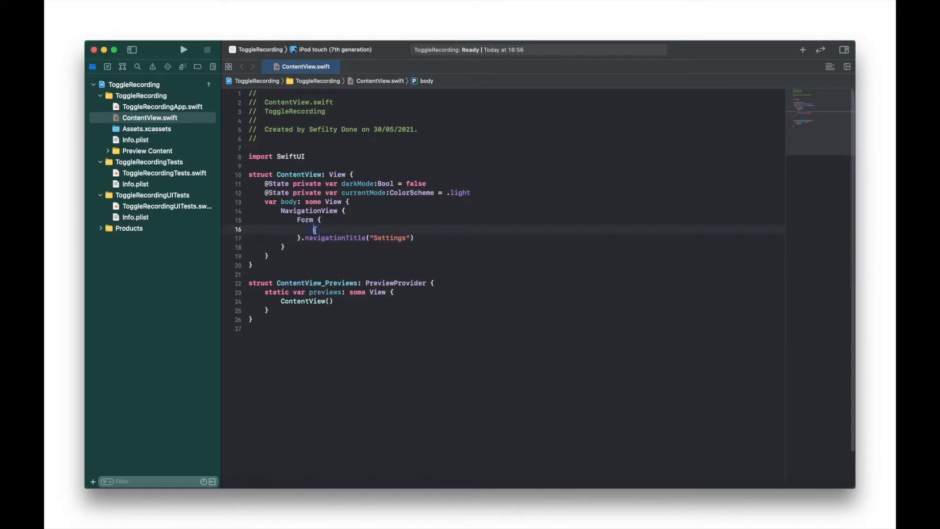
Add Toggle("Dark Mode", isOn: $darkMode) inside the Form
text(To)
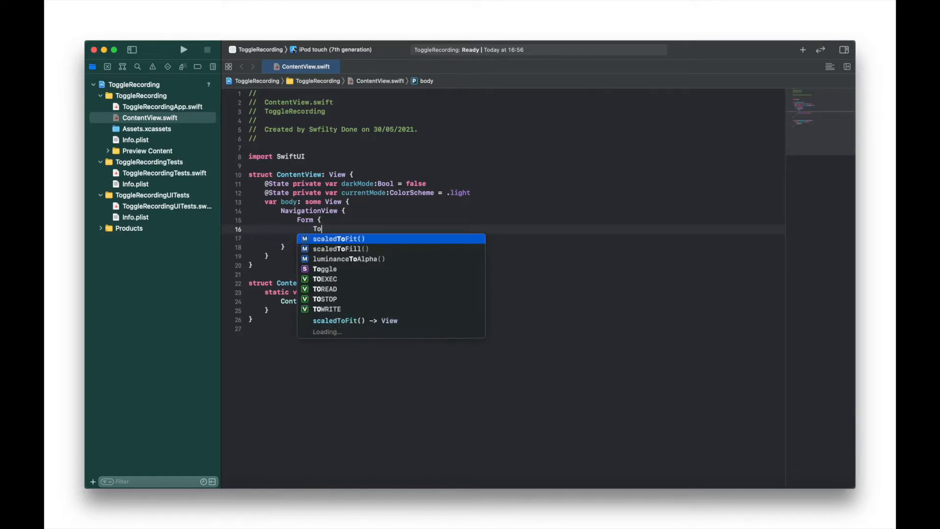
text(ggle(")
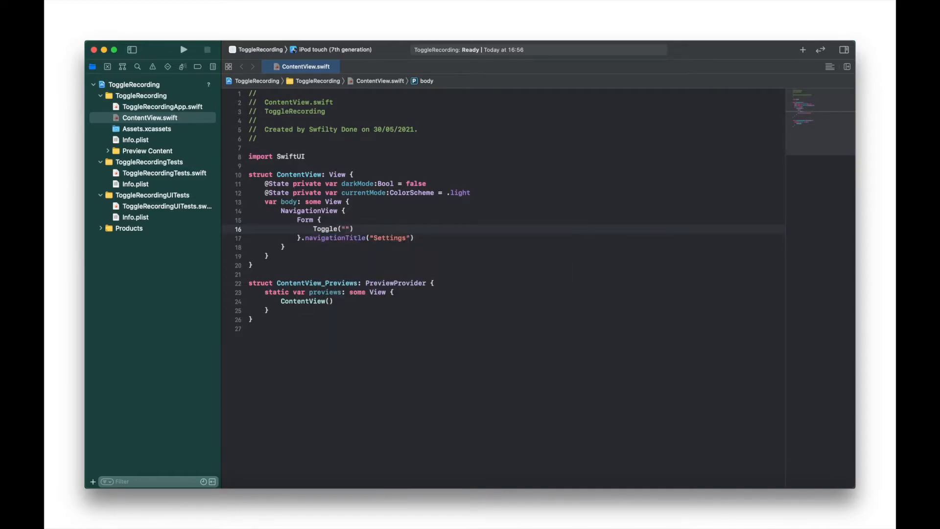
text(Dark)
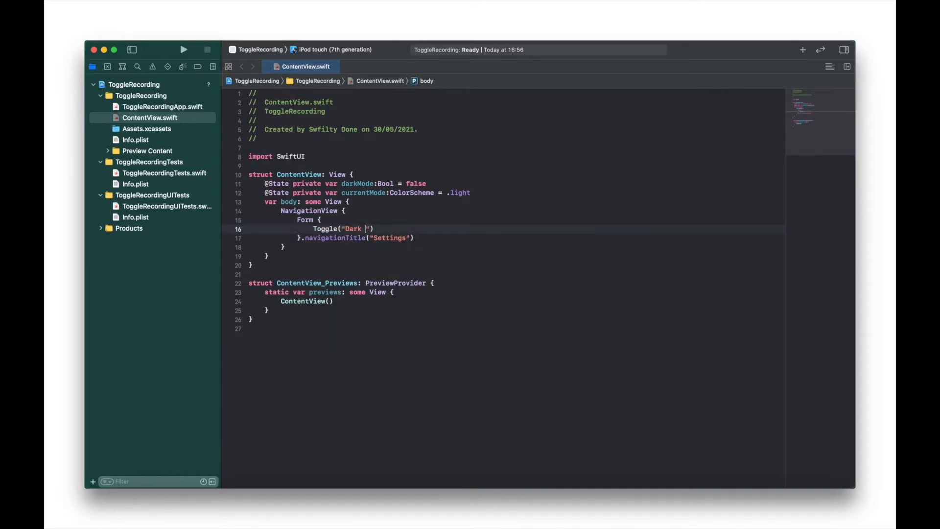
text(Mode)
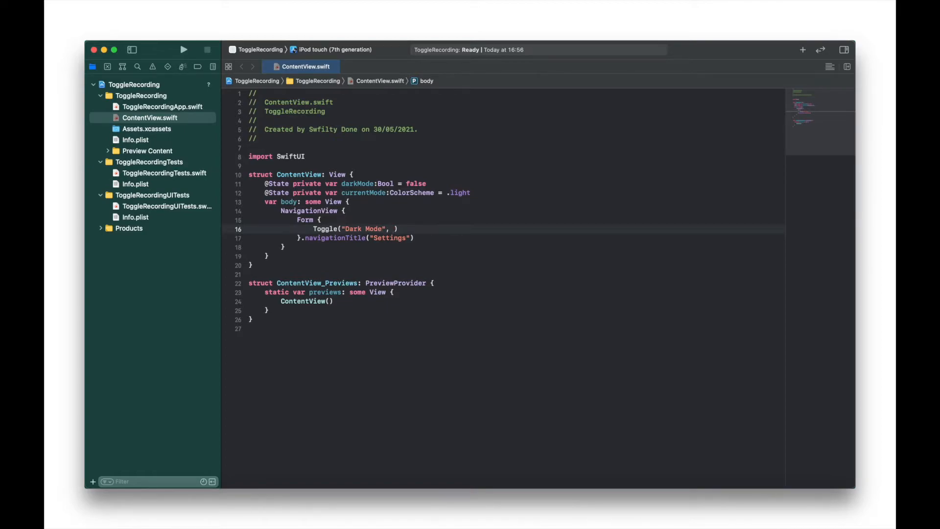
text(isOn:)
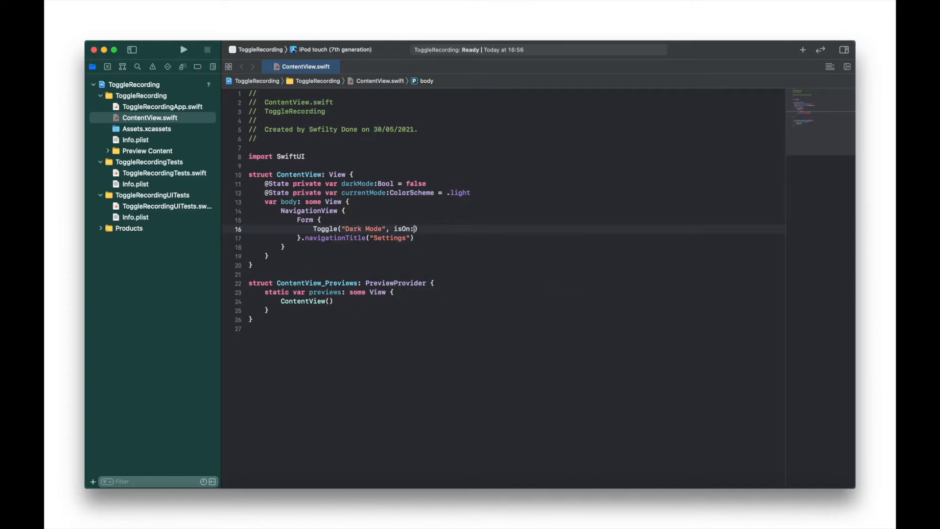
text(" ")
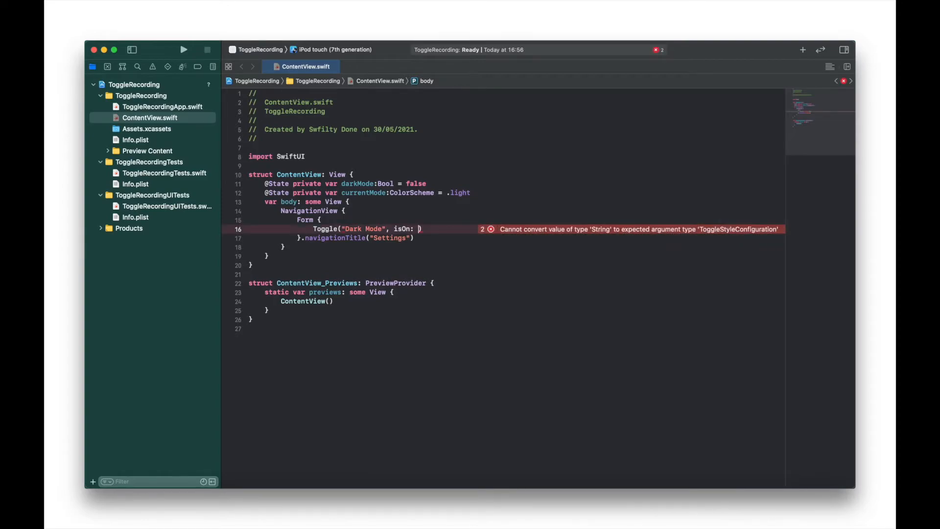
text($darkMode)
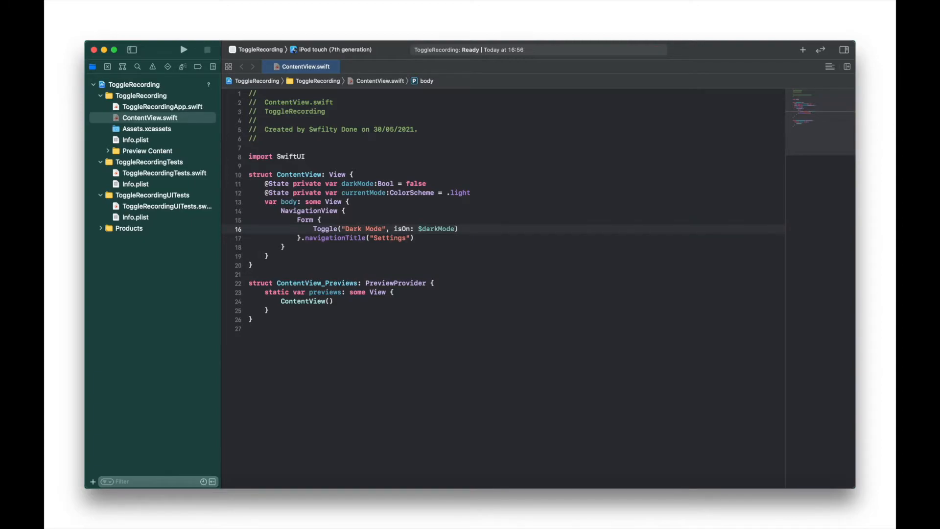
Run the app, add .preferredColorScheme(currentMode) after the navigation title, and run again
click(183, 49)
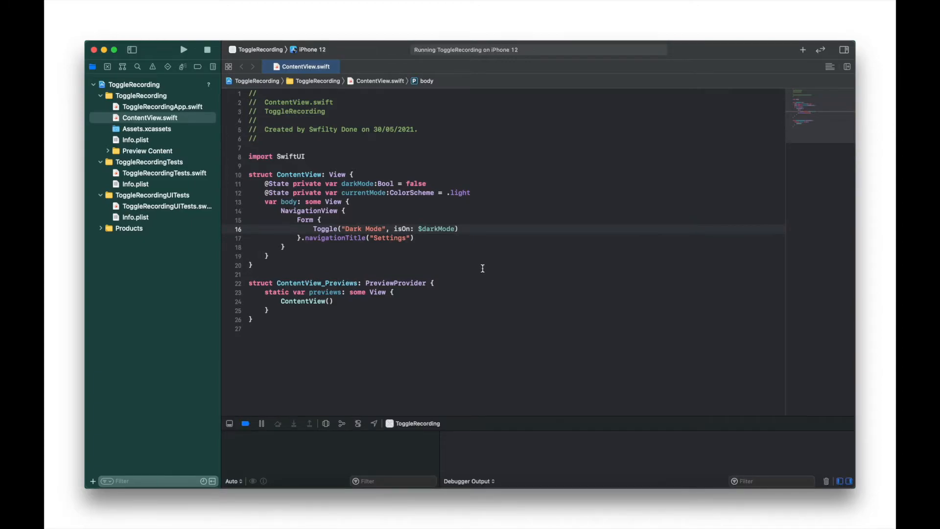
click(418, 238)
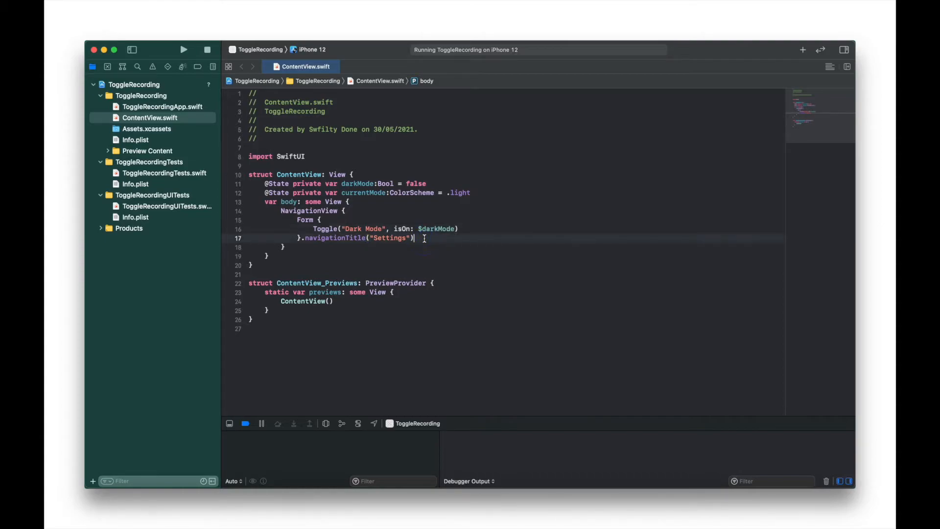
text(.)
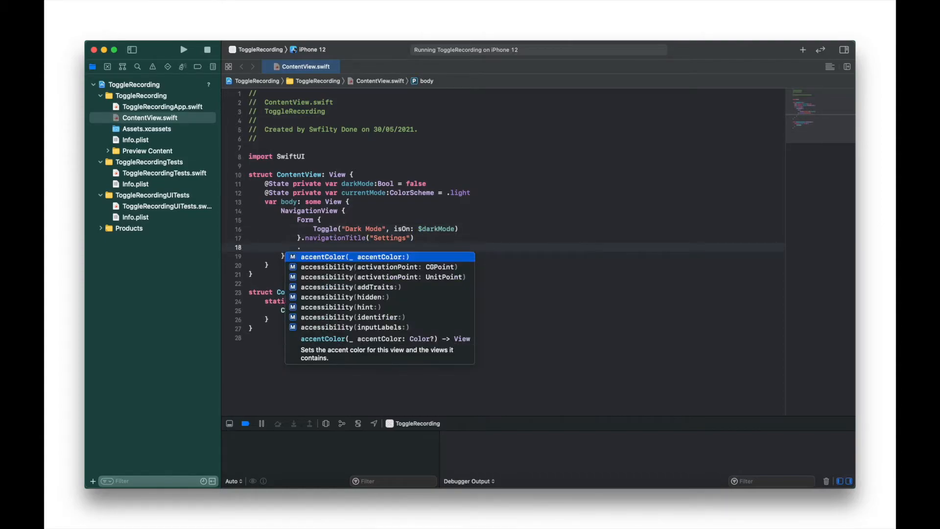
text(.p)
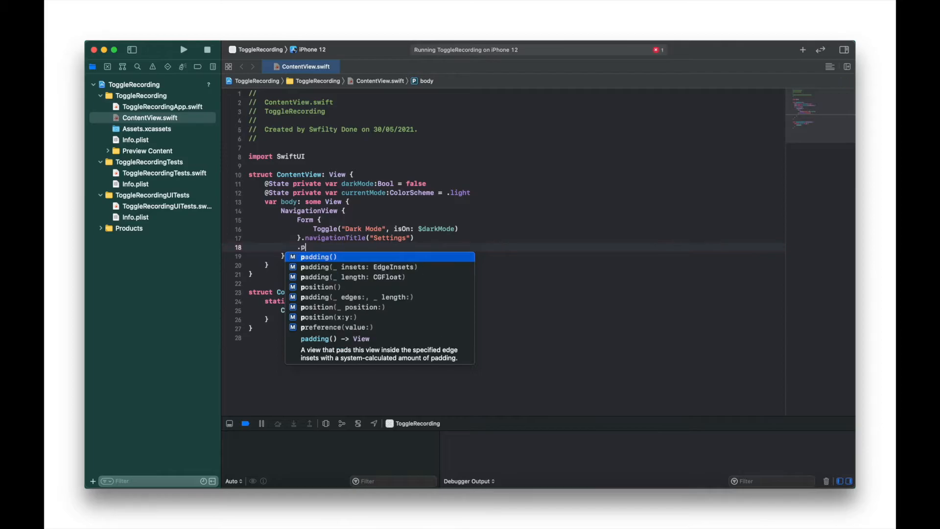
text(referredColorScheme(.dark)
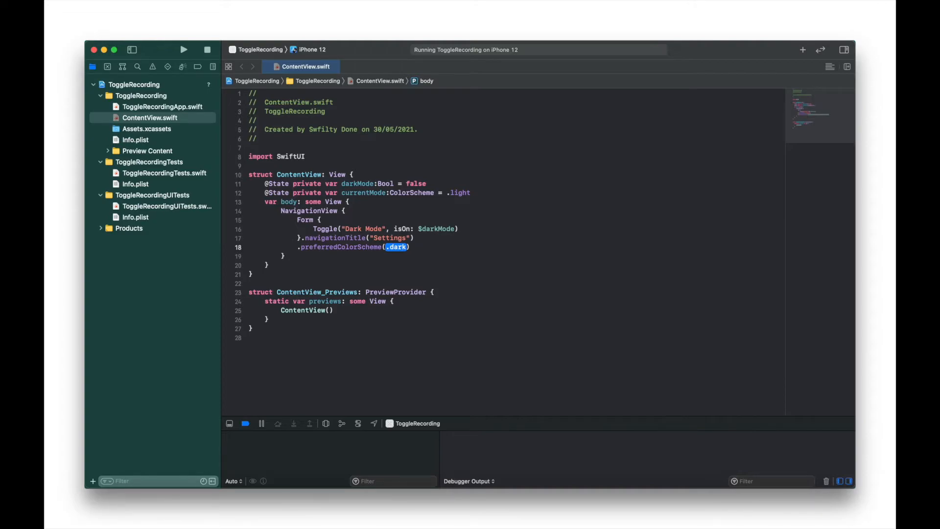
text(currentMode)
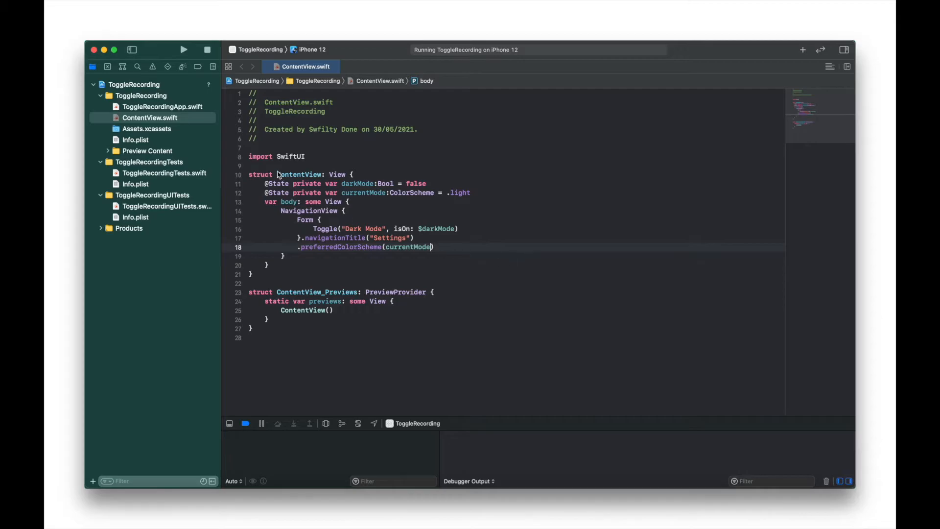
click(183, 49)
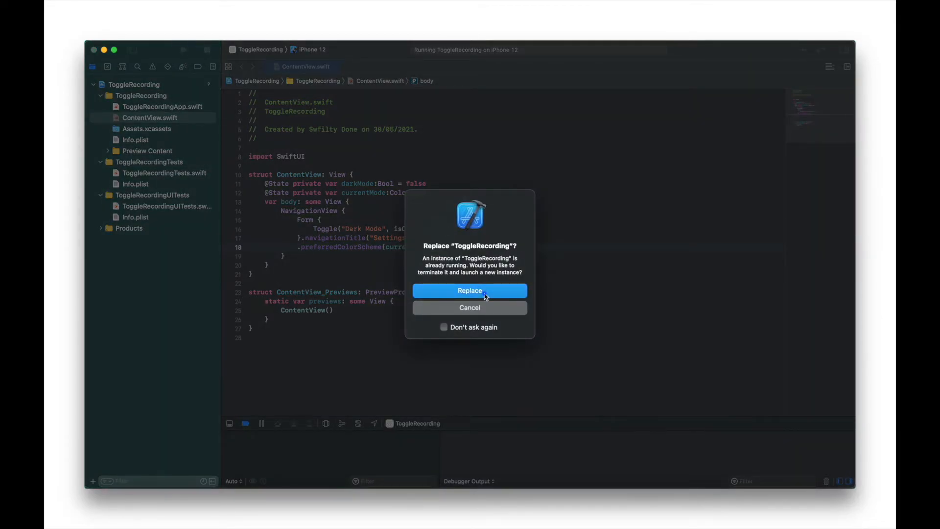
Replace the running build and flip Dark Mode several times, seeing the appearance stay light
click(470, 290)
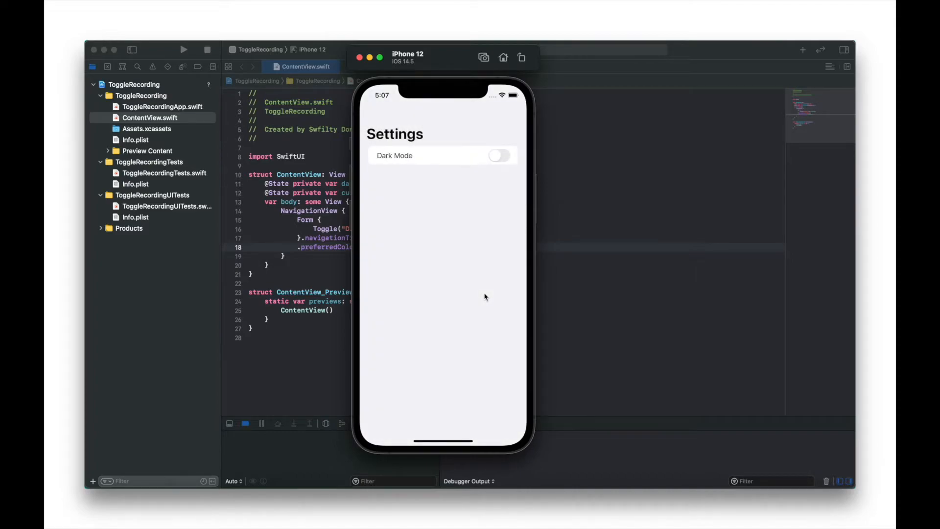
mouse_move(496, 178)
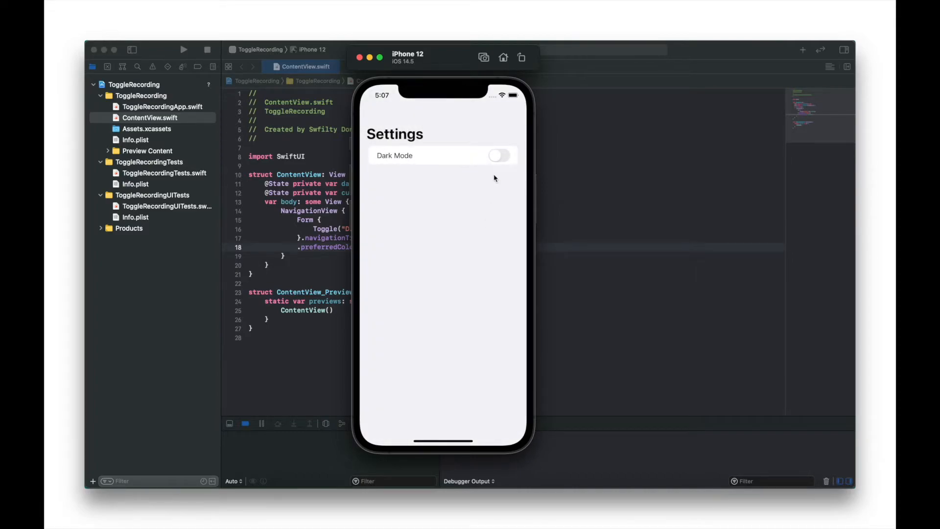
click(502, 156)
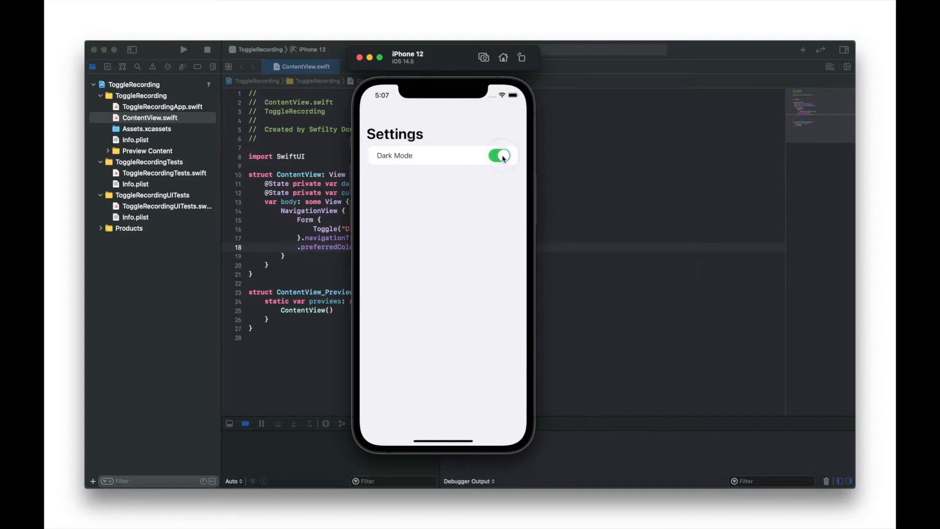
click(505, 155)
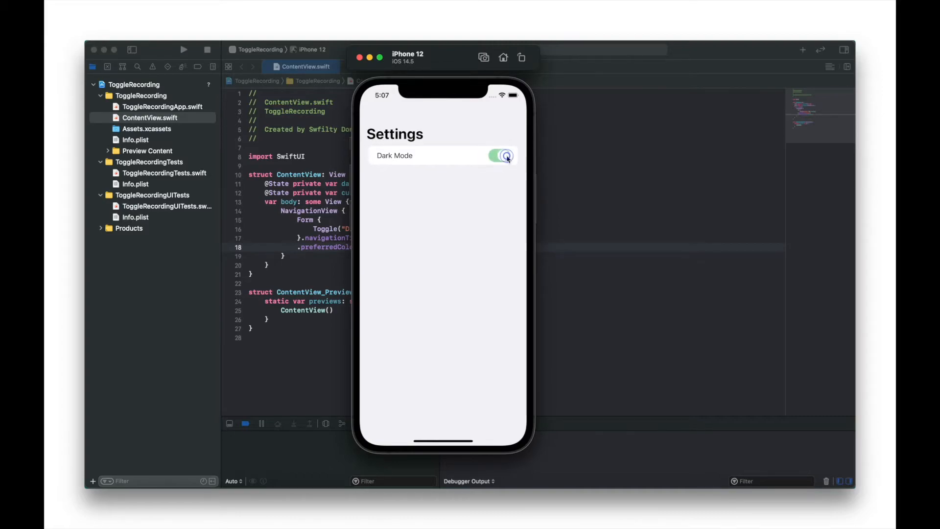
click(507, 157)
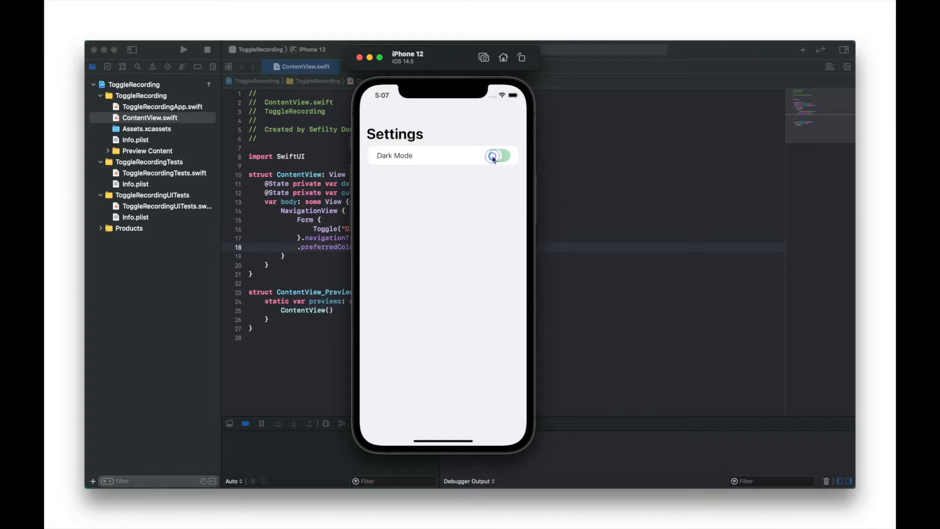
click(495, 157)
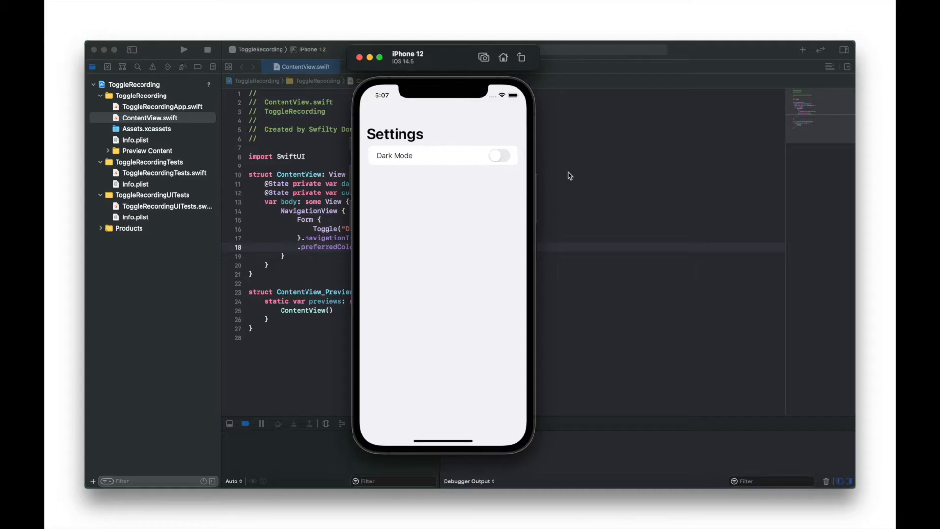
mouse_move(543, 171)
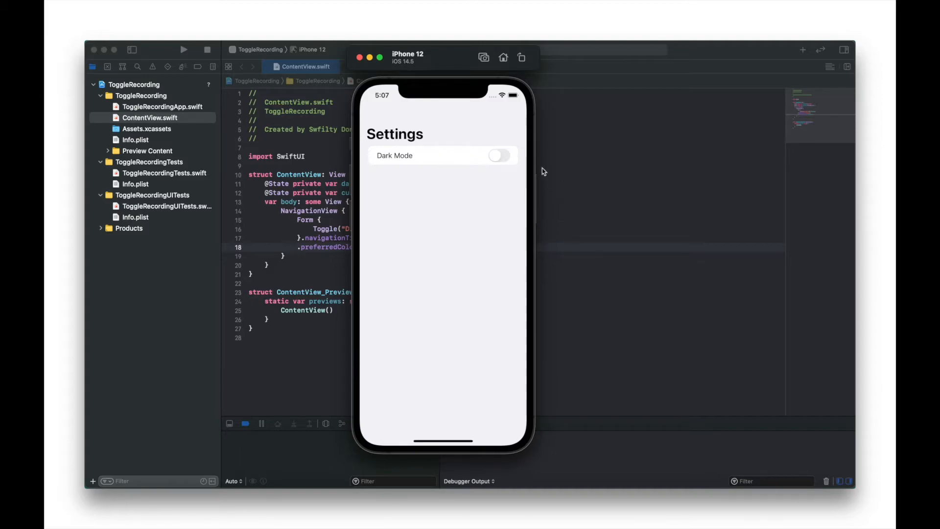
click(500, 155)
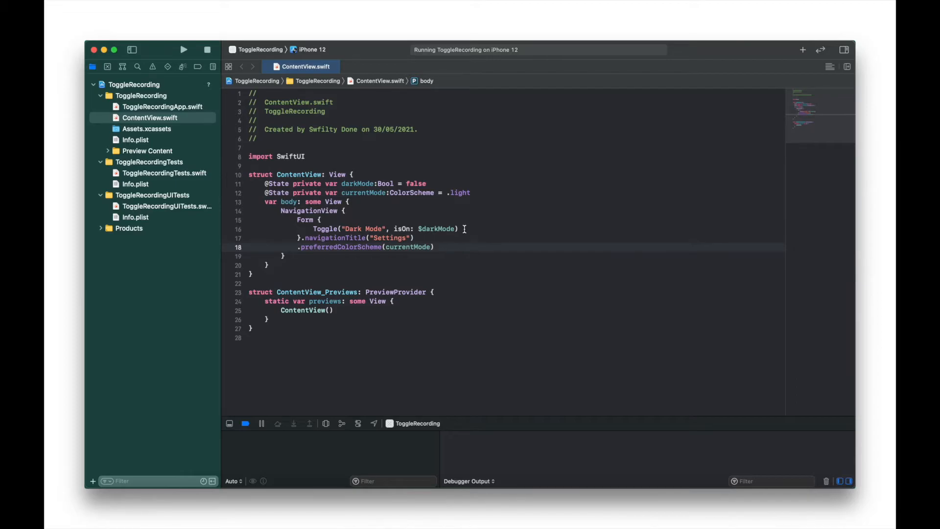
Add an .onChange(of: darkMode) handler closure to the toggle
key(enter)
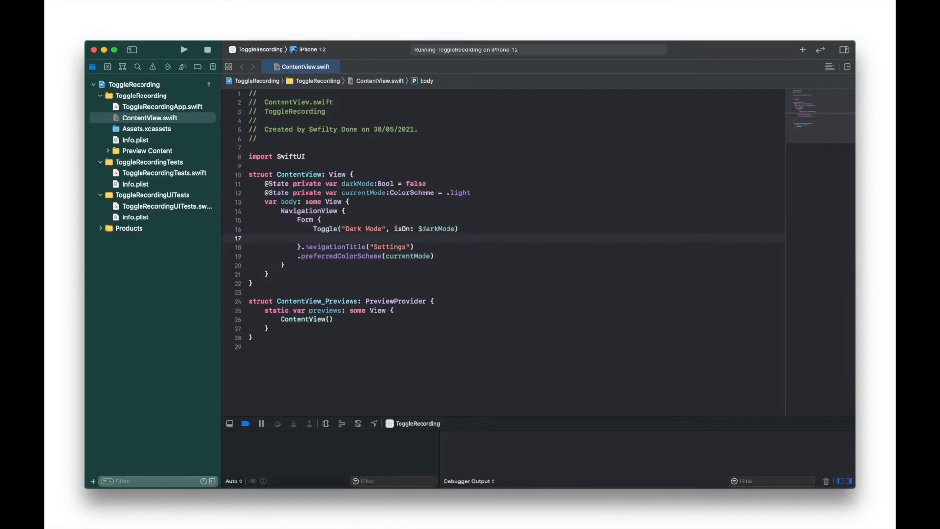
text(.onChange(of:)
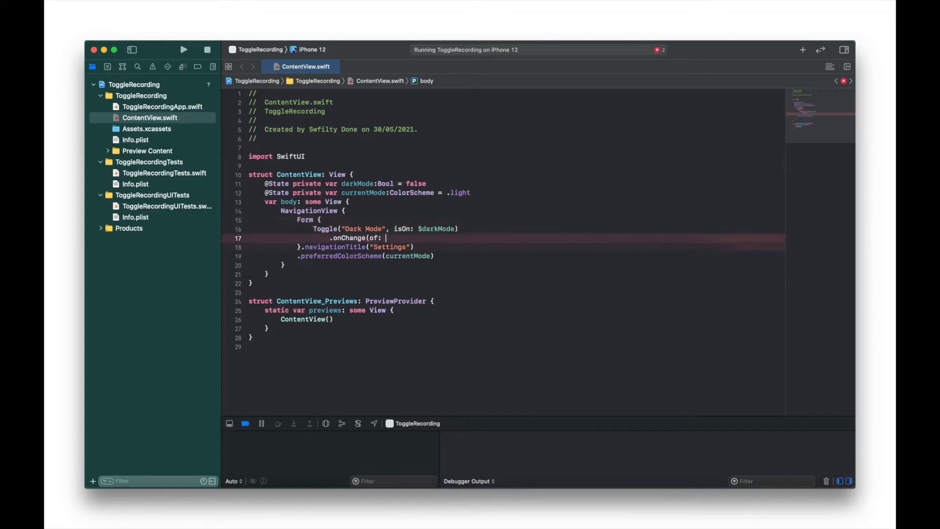
text(darkMode)
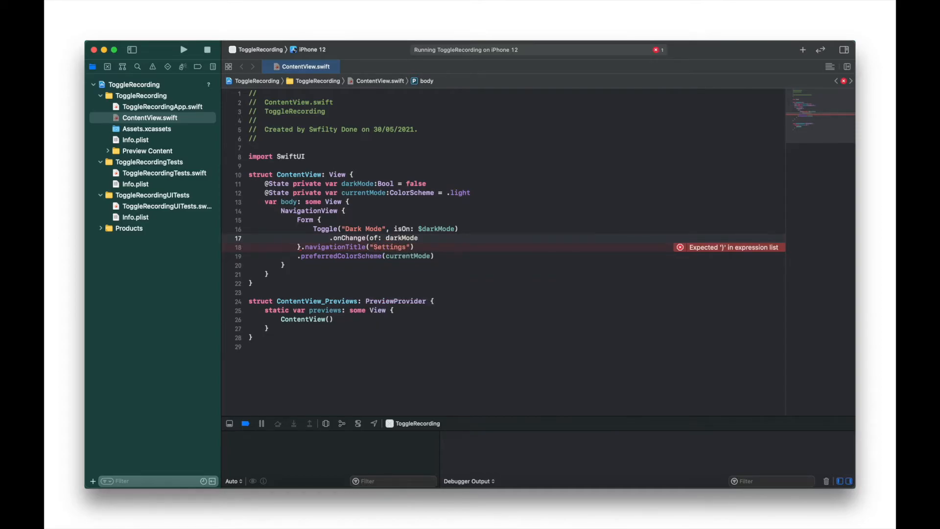
text({)
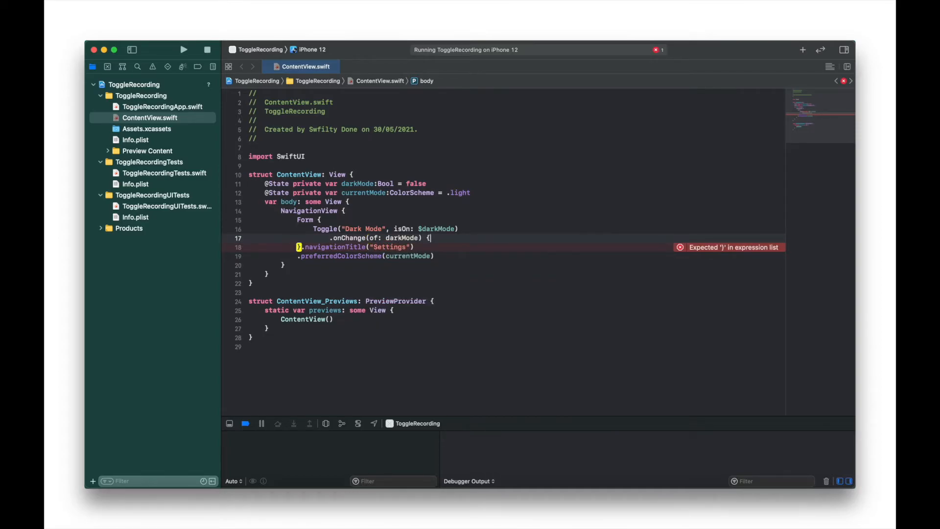
text(value in)
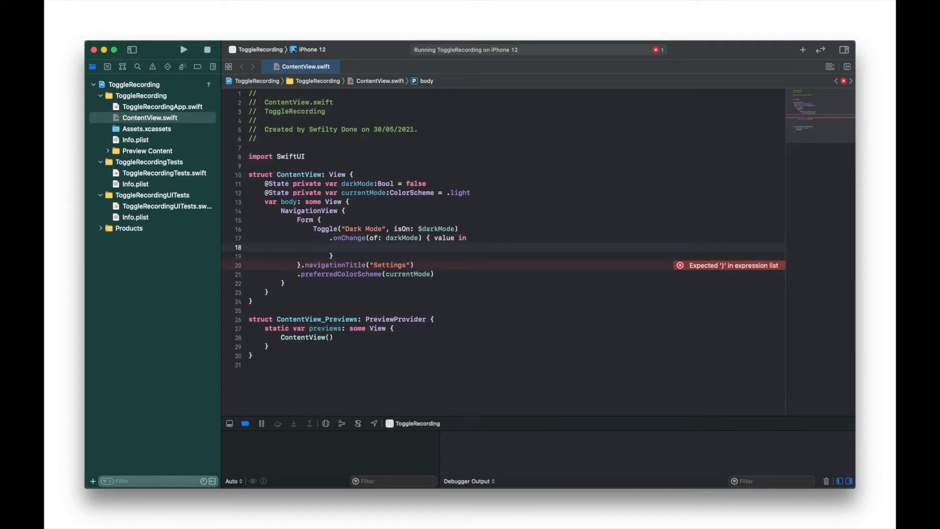
Inside it, set currentMode to .dark when darkMode == true
text(if)
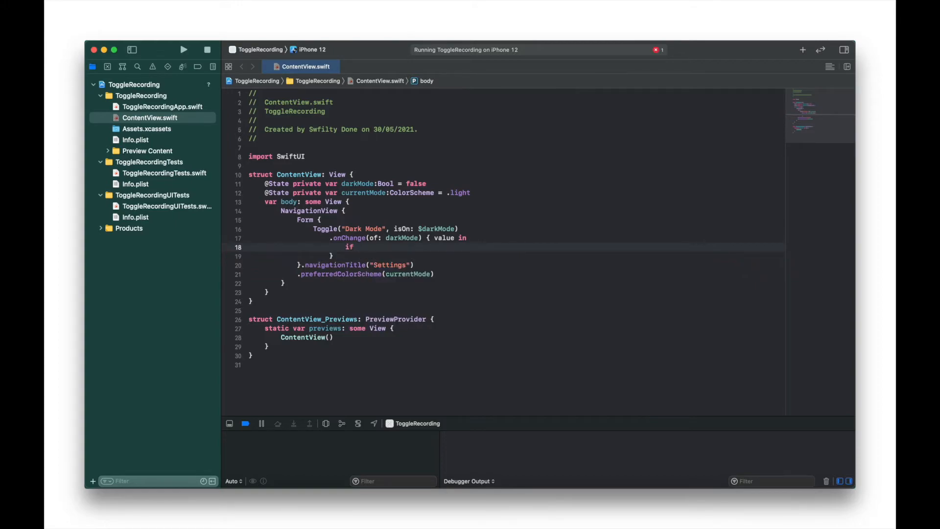
text(darkMode)
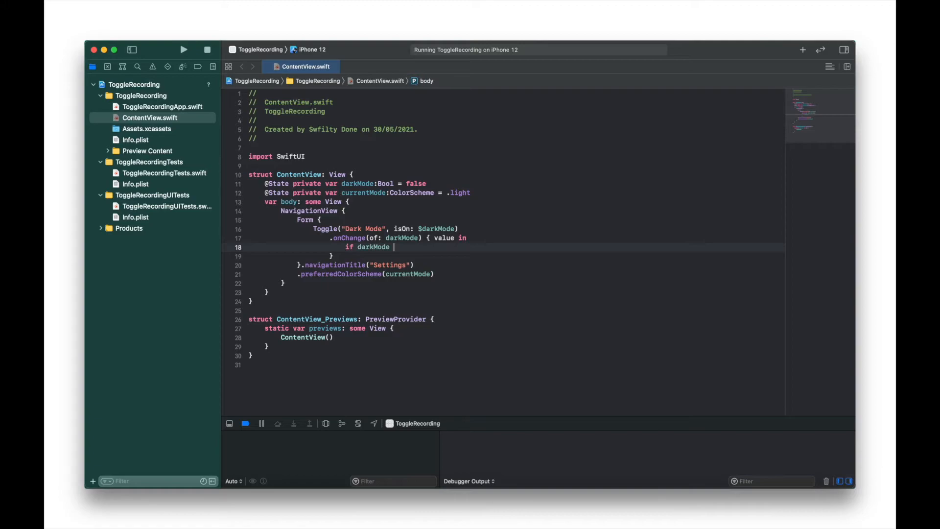
text(== true)
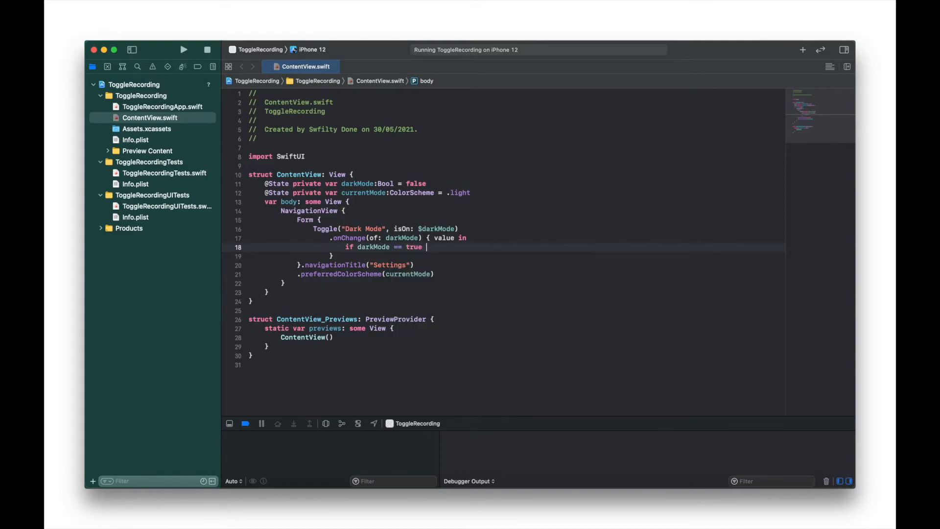
text({)
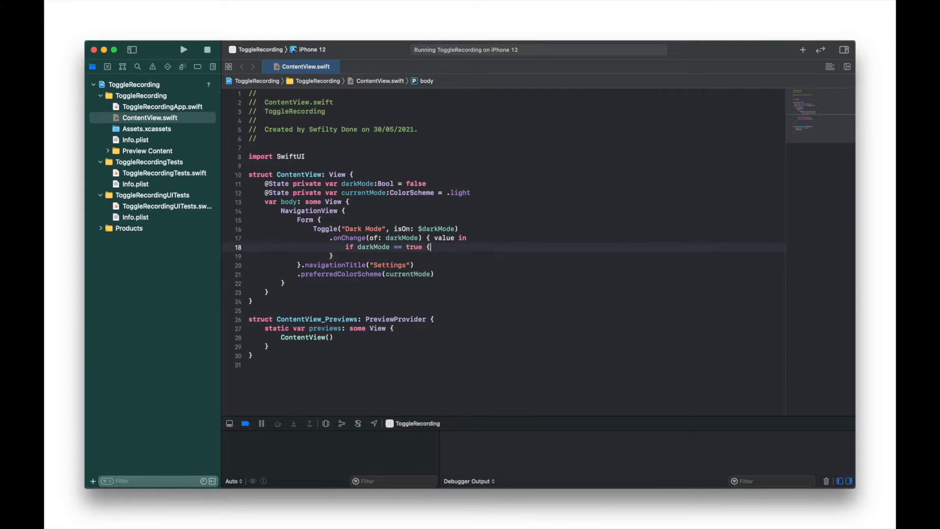
text(currentMode =)
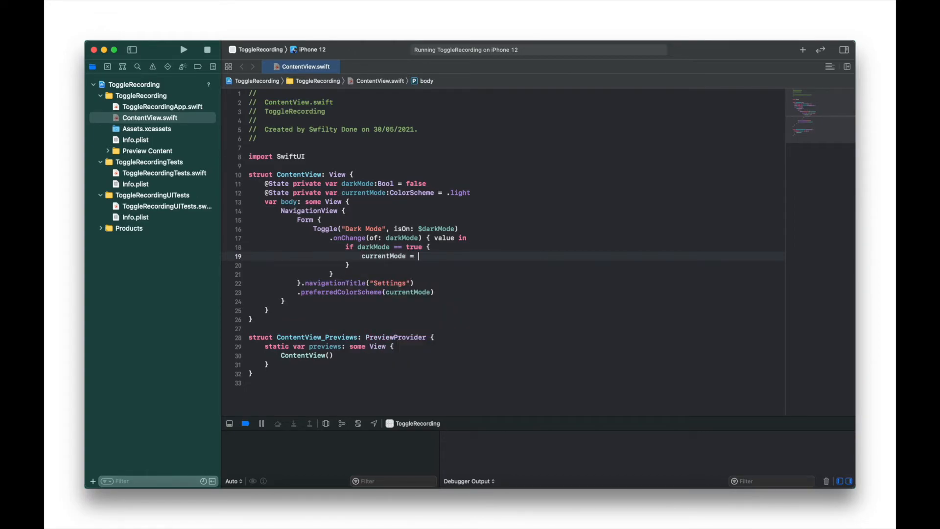
text(.dark)
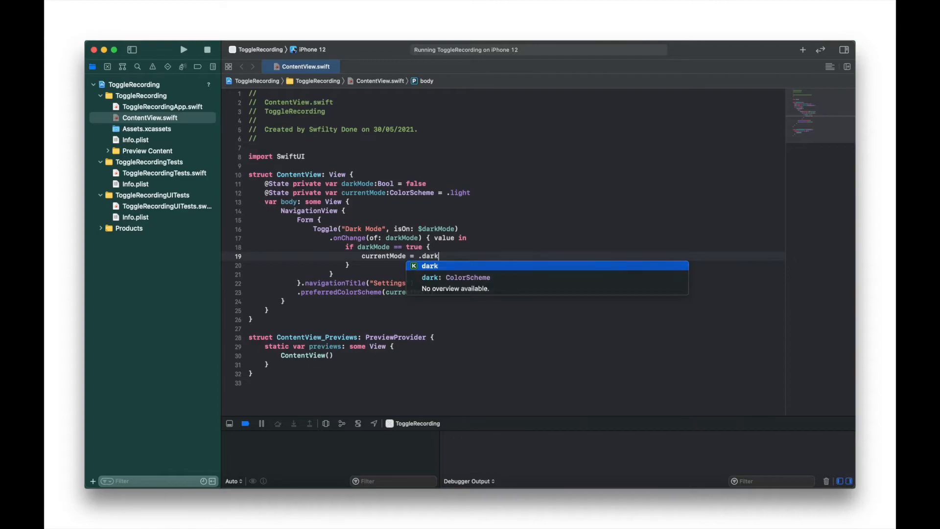
key(Escape)
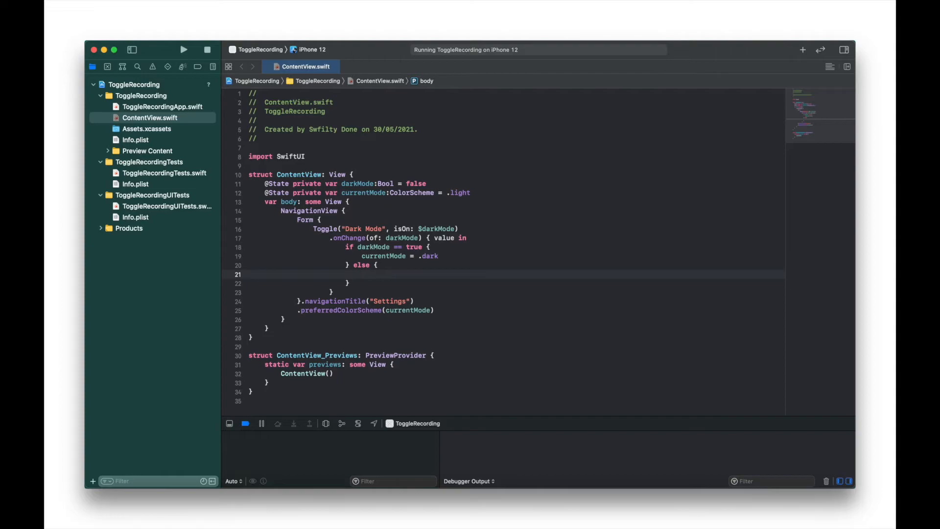
Otherwise set currentMode = .light, then stop the running app
text(currentMode)
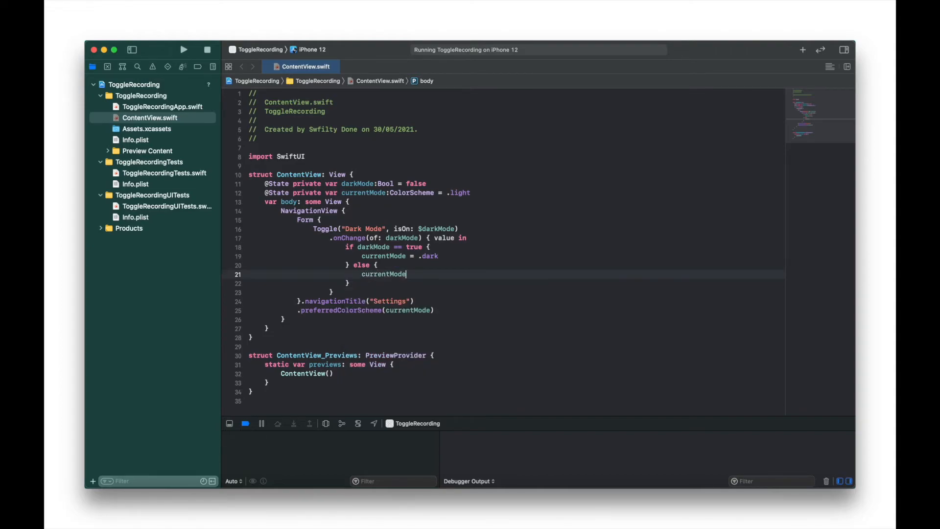
text(=)
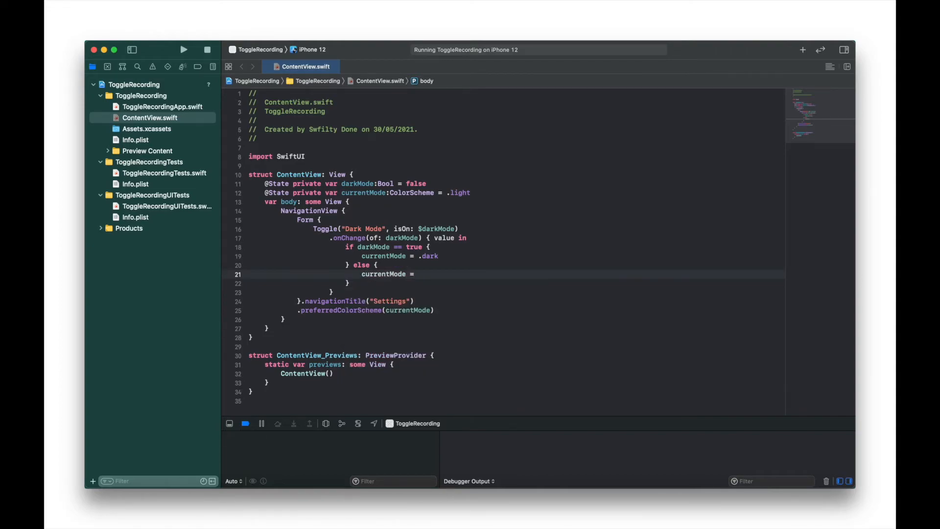
text(.light)
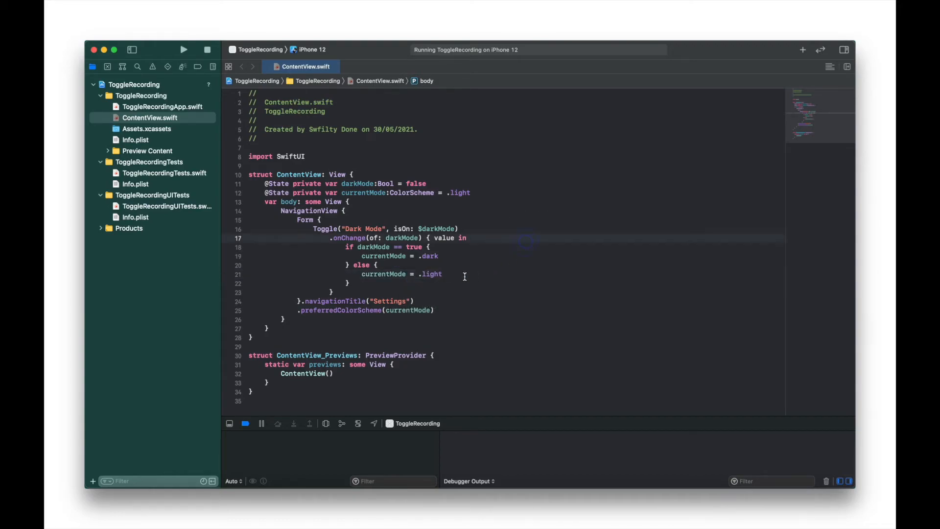
click(202, 49)
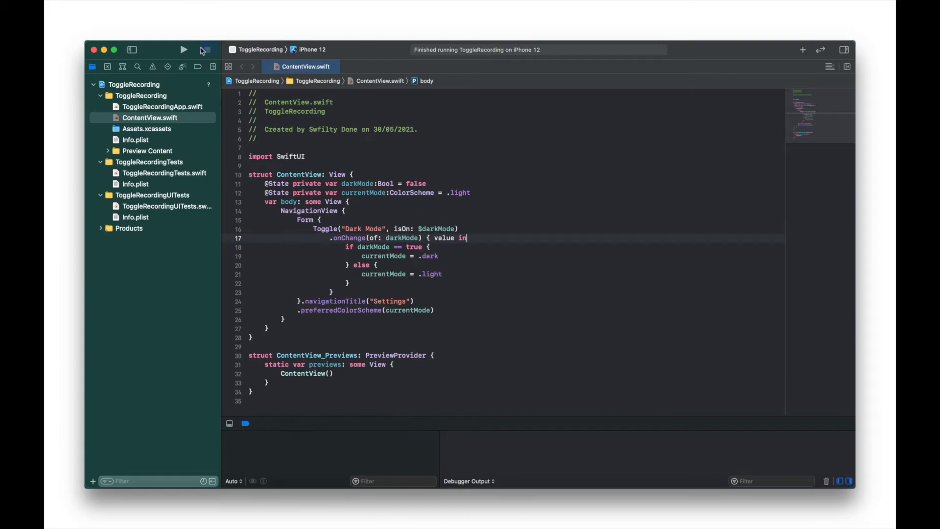
Relaunch the app and verify Dark Mode now switches Settings between dark and light
click(184, 49)
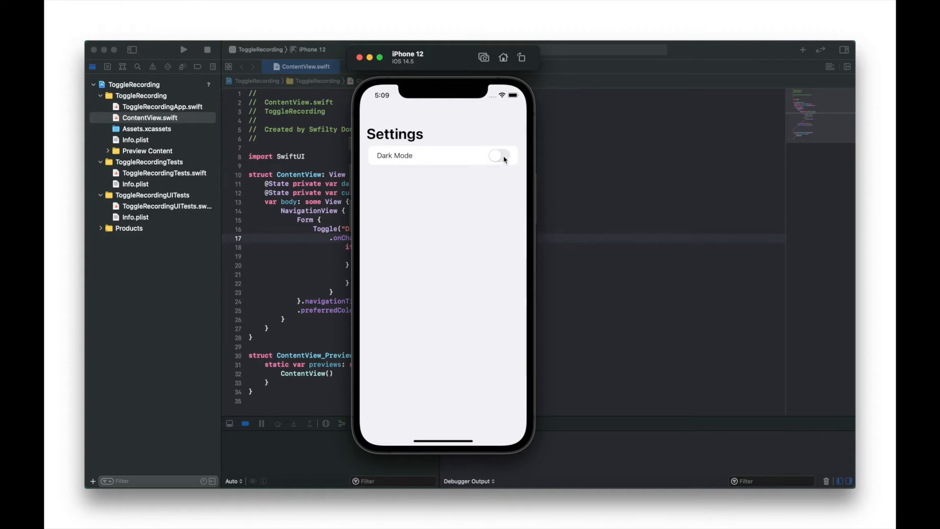
click(504, 156)
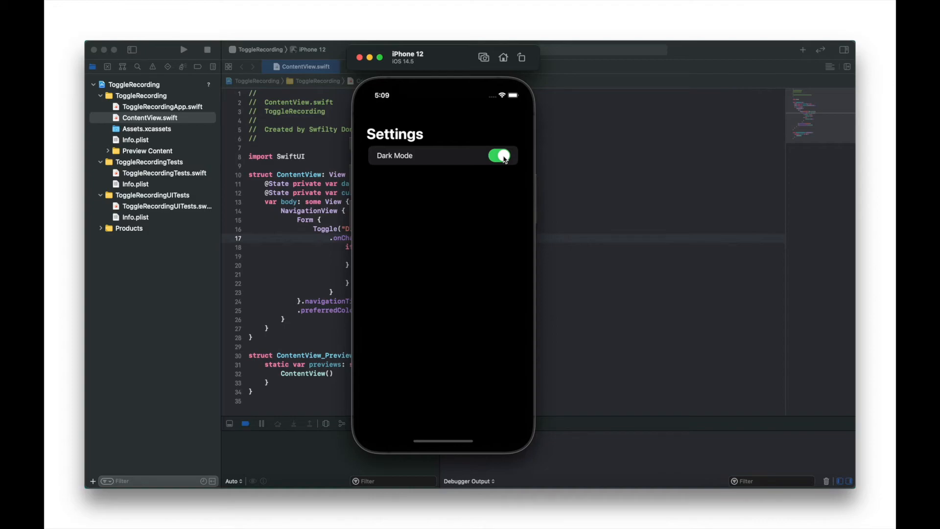
click(502, 155)
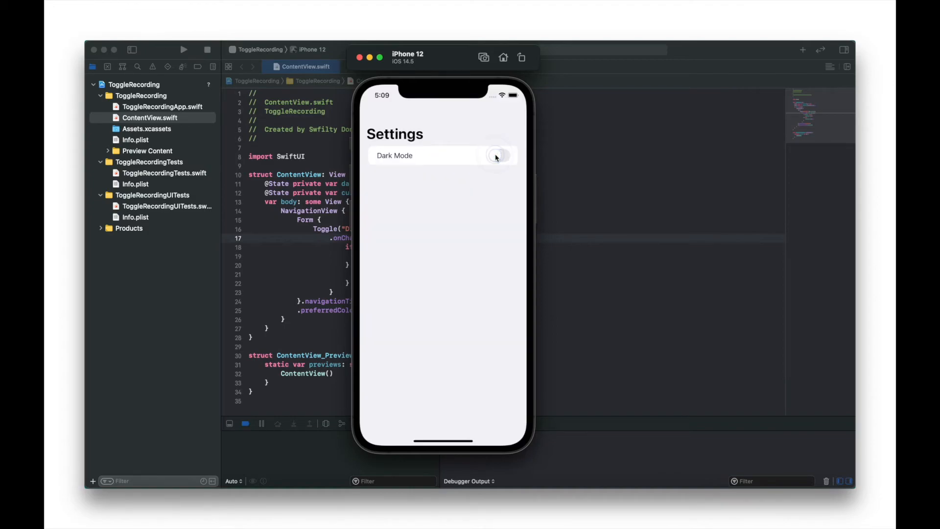
click(499, 156)
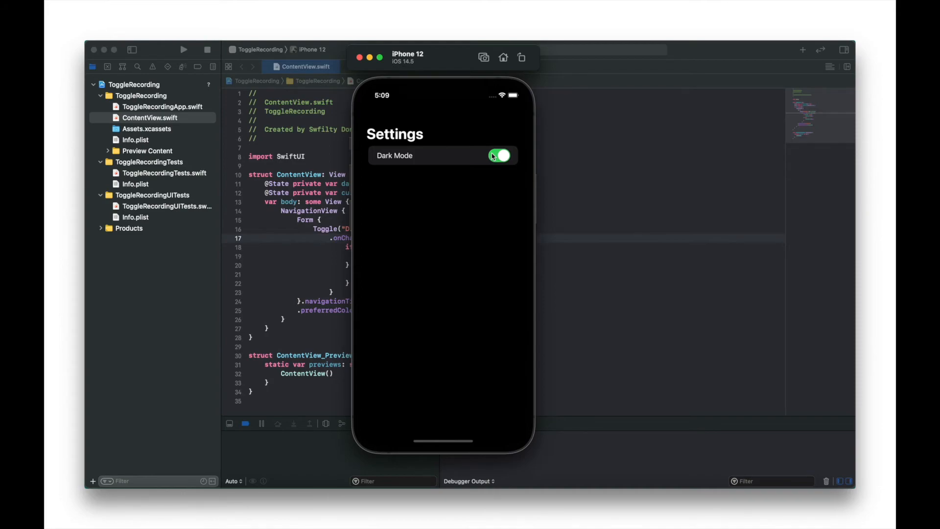
click(503, 155)
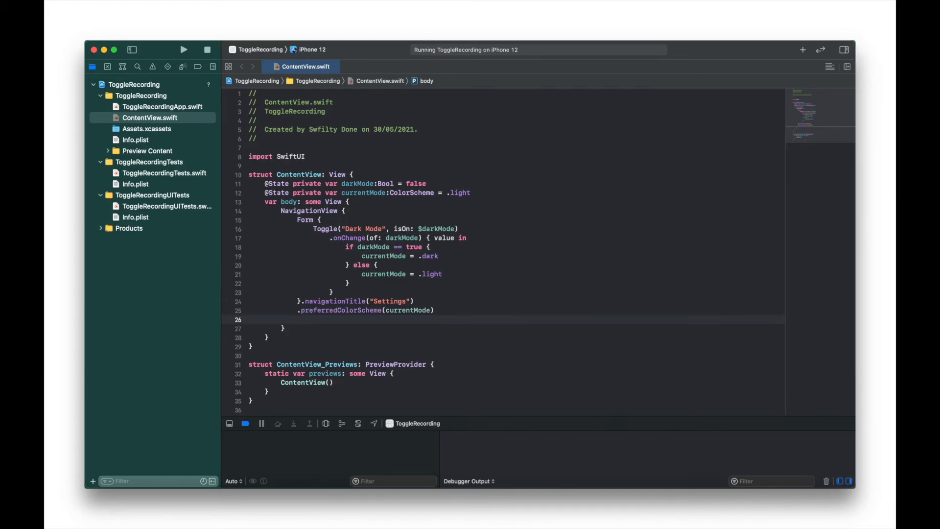
Add .toggleStyle(SwitchToggleStyle(tint: Color.red)) to tint the switch red
text(.)
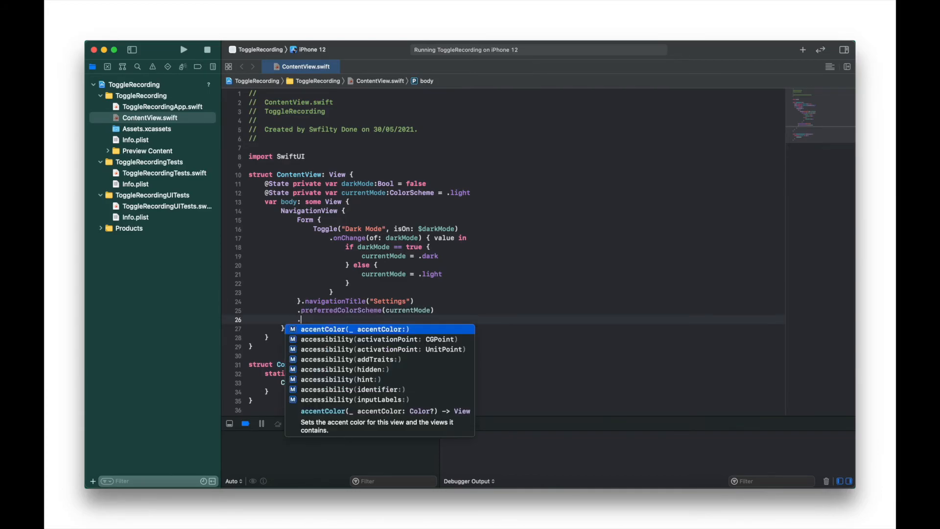
text(to)
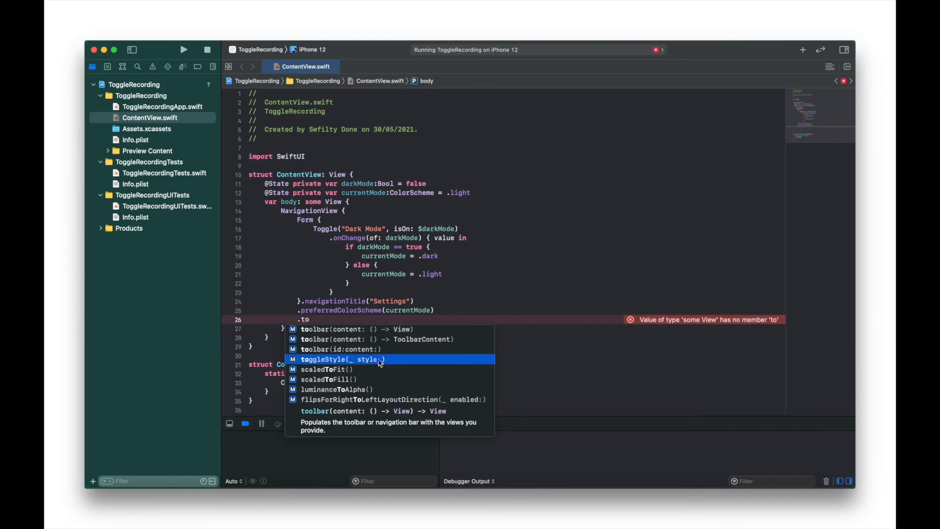
click(341, 358)
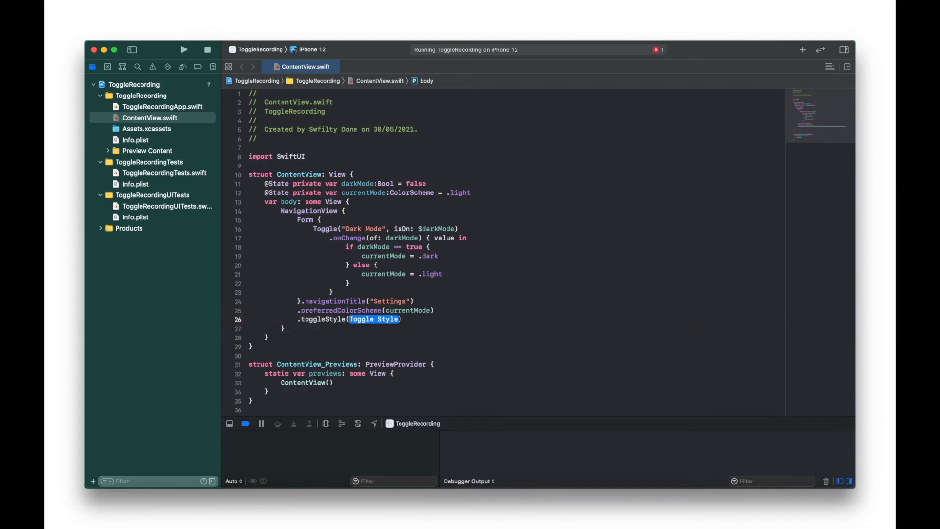
text(SwitchToggleStyle)
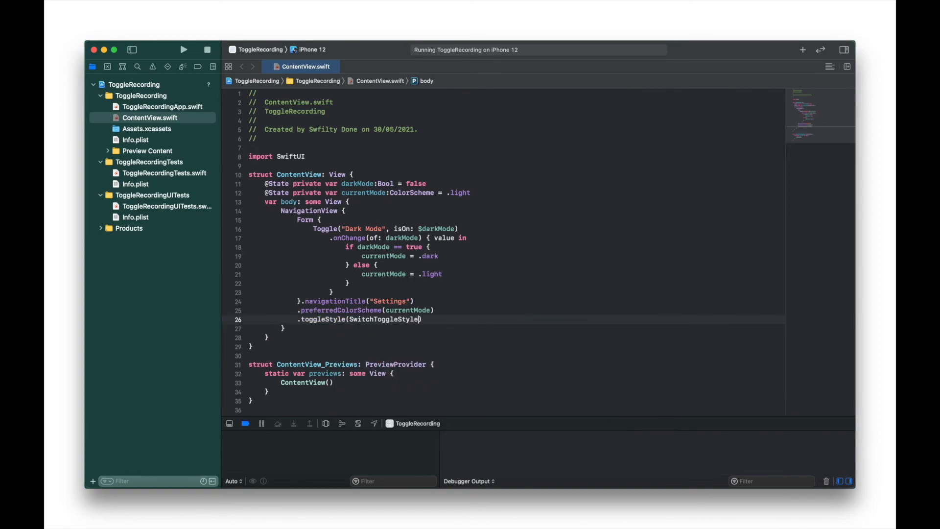
text(())
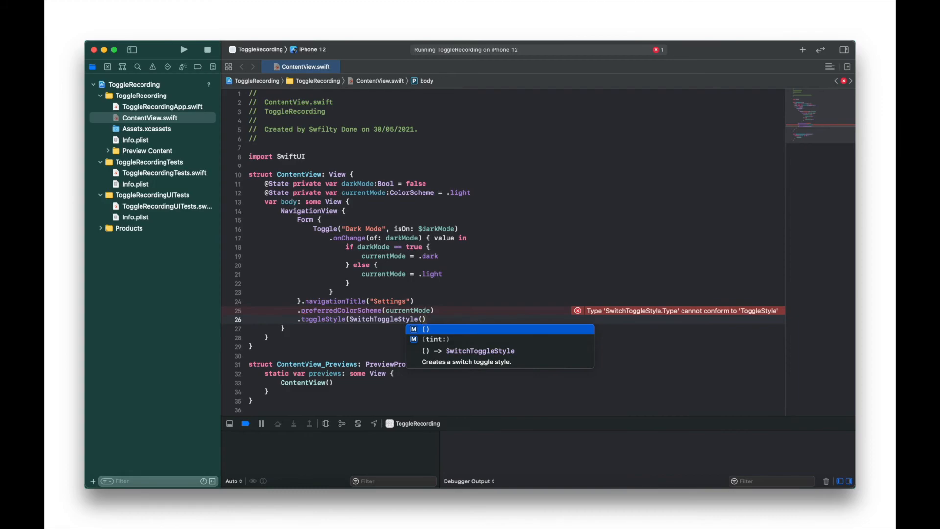
click(435, 339)
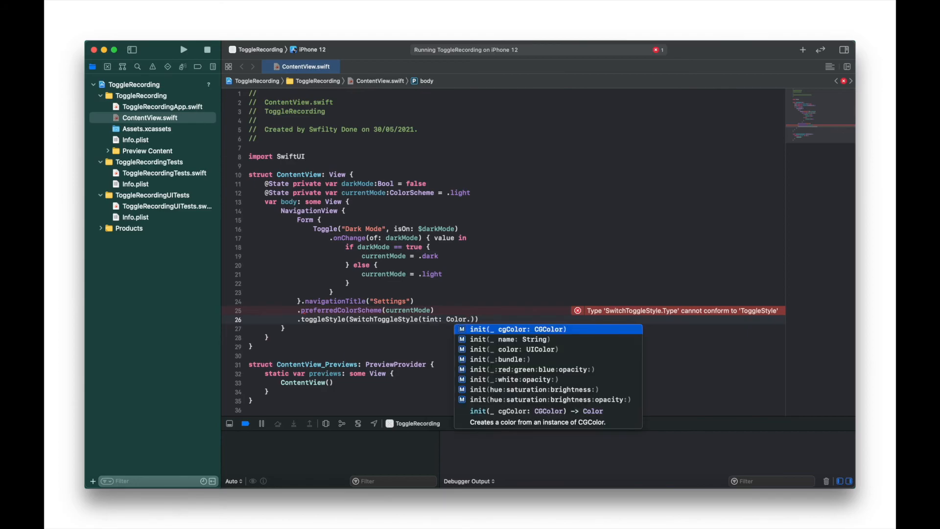
text(red)
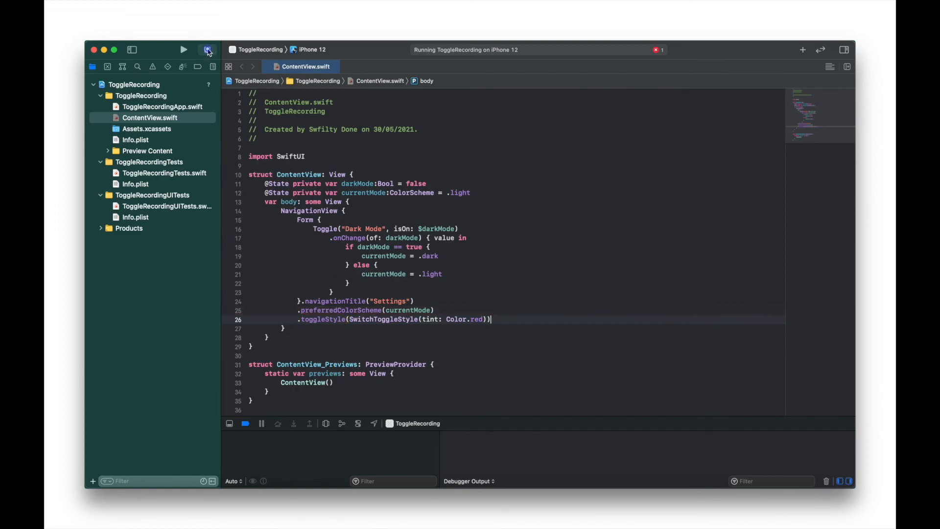
Stop and rerun the app, then switch the red-tinted Dark Mode toggle on in the simulator
click(206, 49)
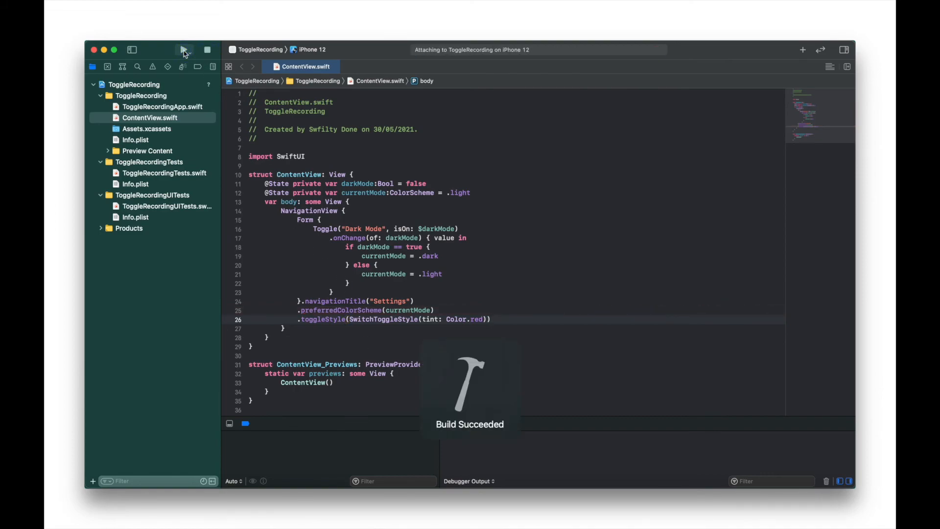
click(183, 49)
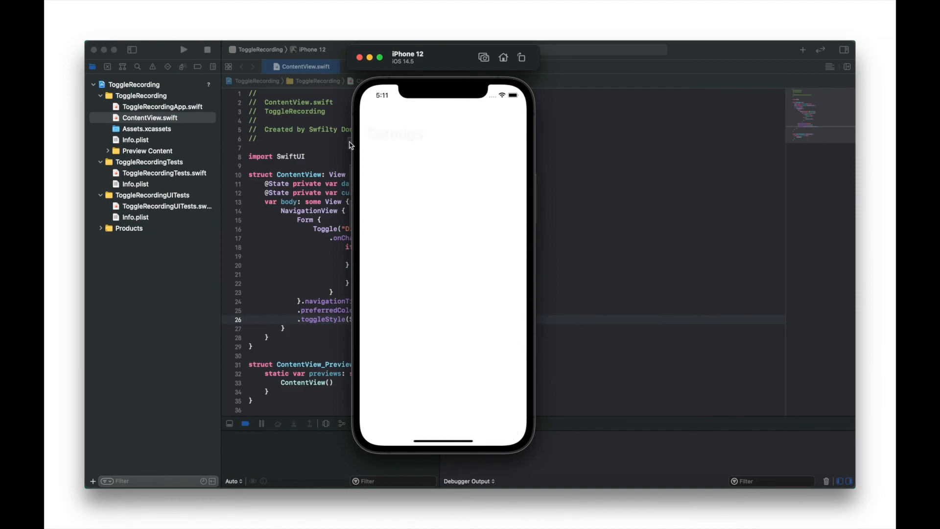
click(505, 155)
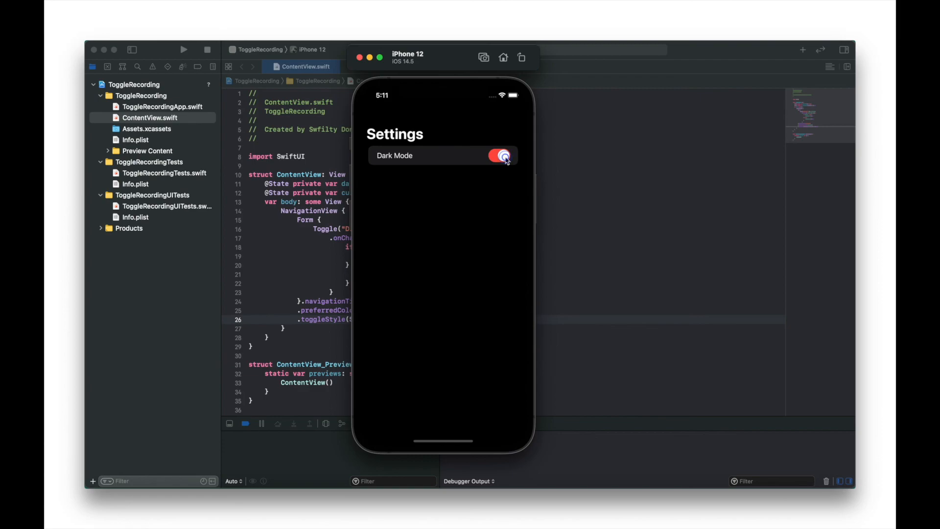